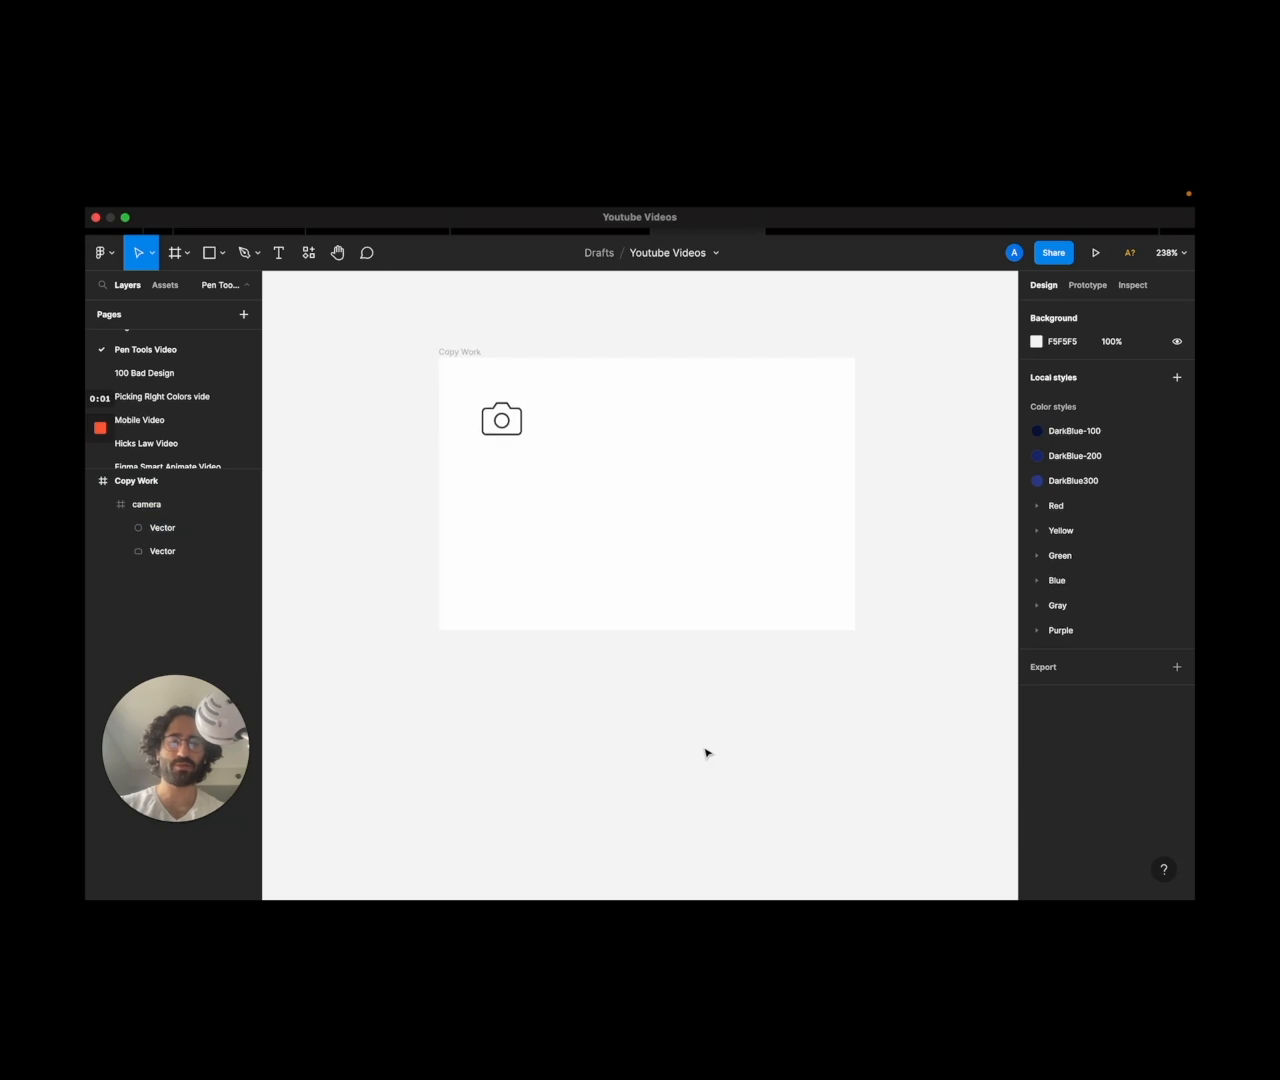
# Step: Draw a new frame below the Copy Work frame and place the first pen anchor inside it
pyautogui.click(176, 252)
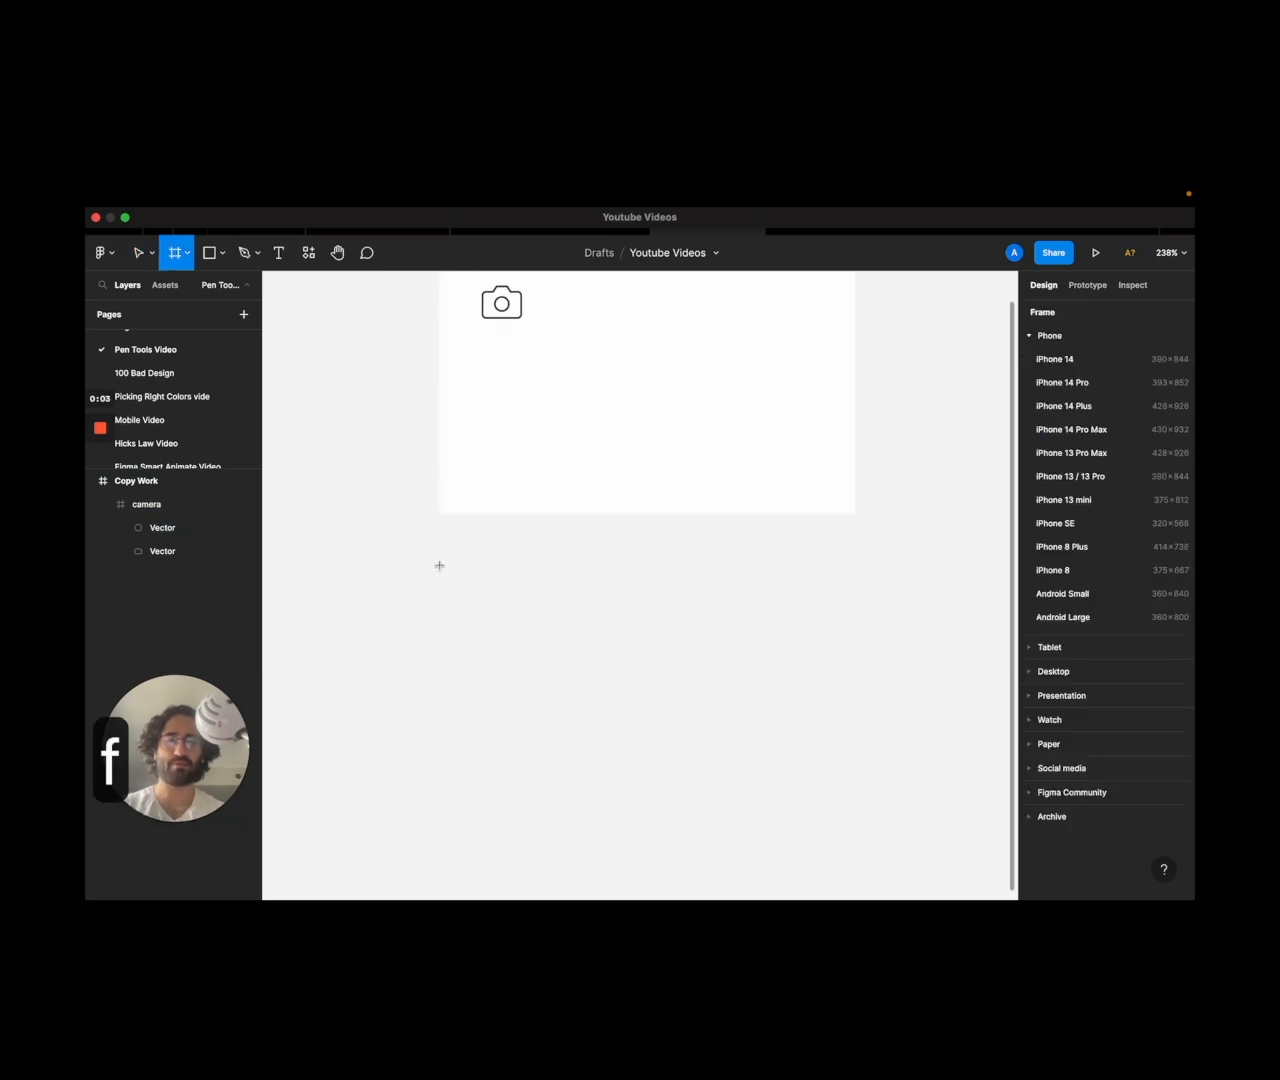
pyautogui.moveTo(438, 558); pyautogui.dragTo(816, 772)
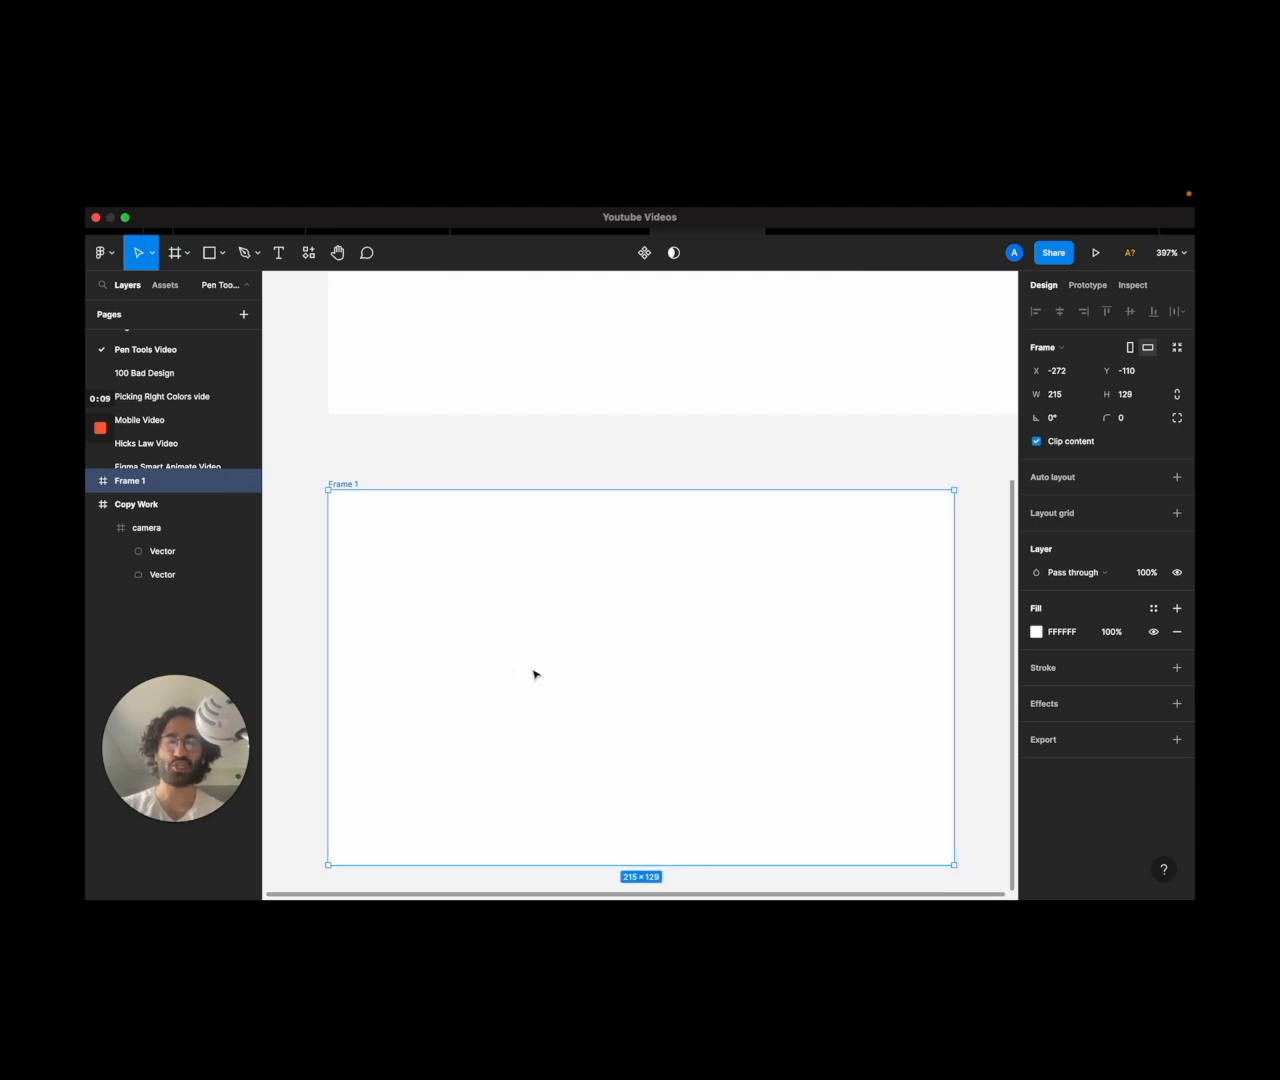
pyautogui.click(244, 252)
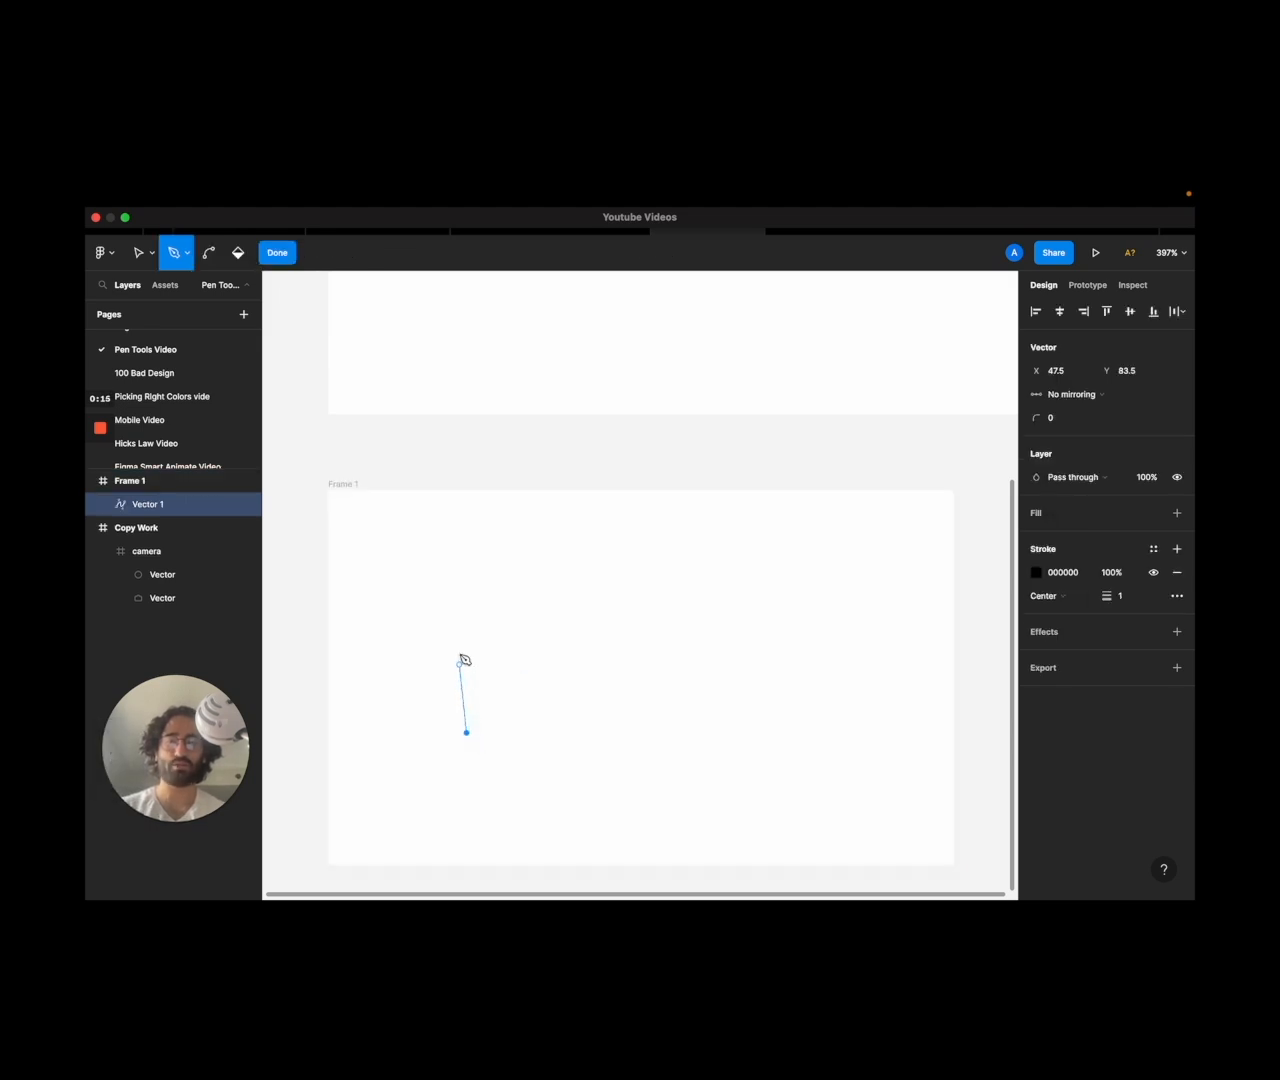
# Step: Add successive corner anchors to form a closed many-sided black outline inside the frame
pyautogui.click(460, 634)
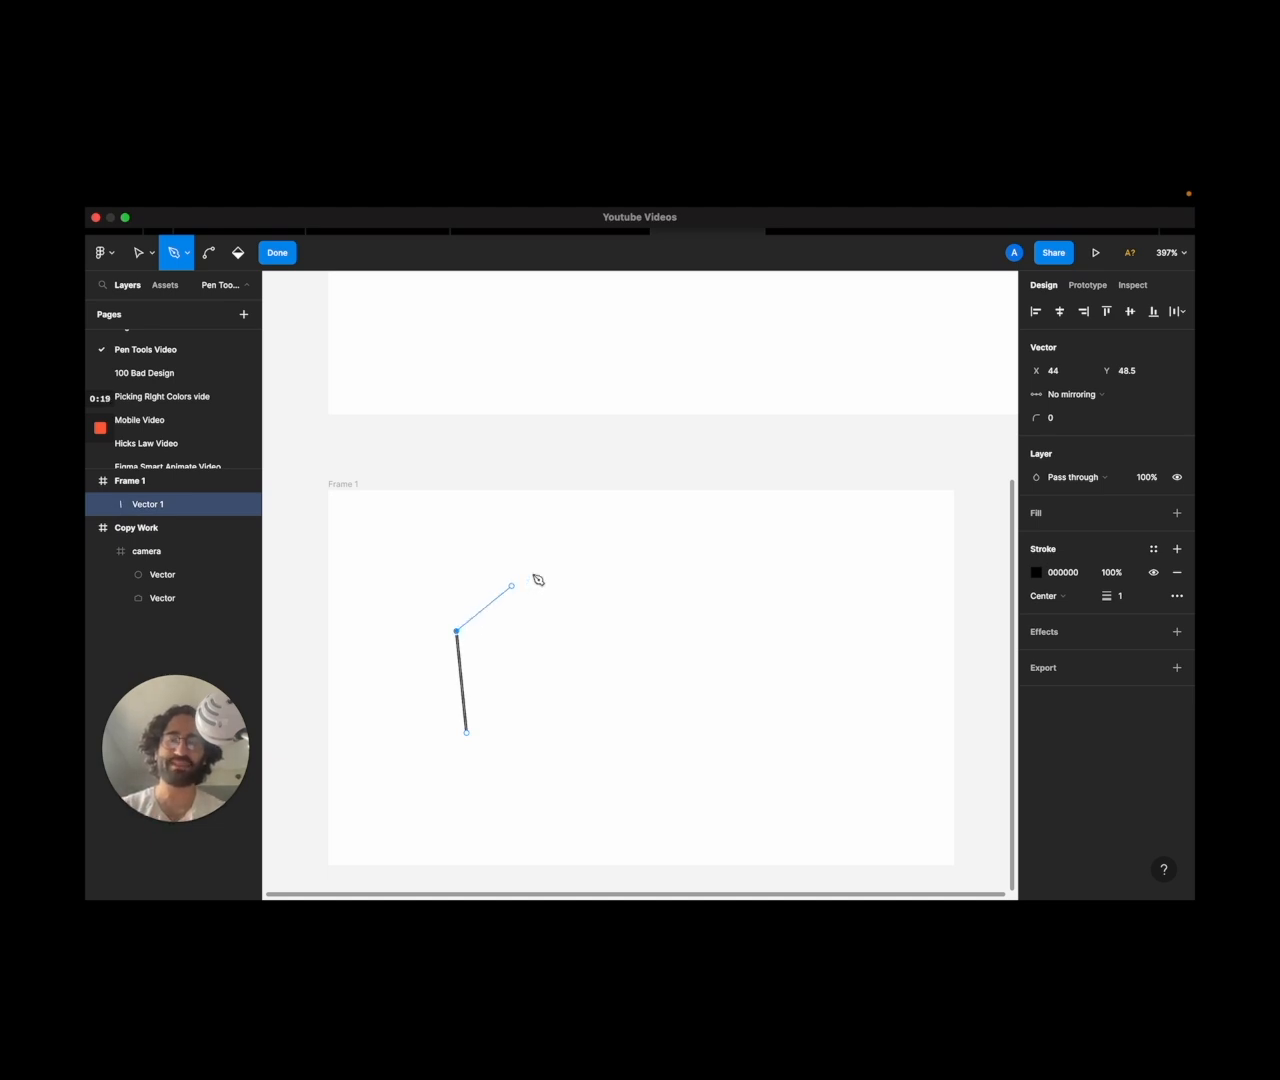
pyautogui.click(632, 552)
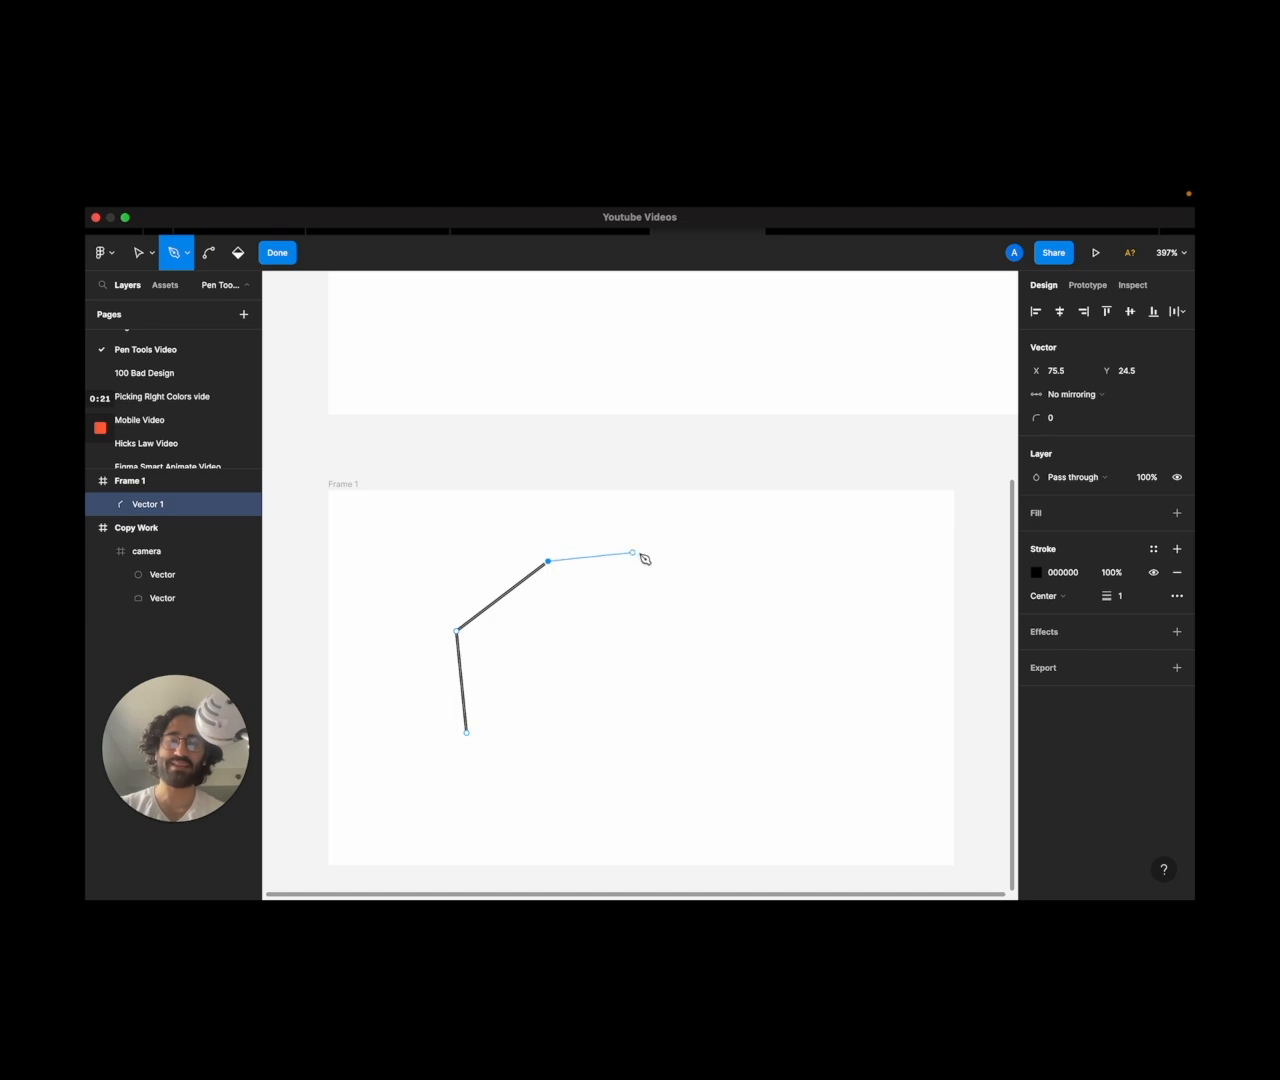
pyautogui.click(748, 634)
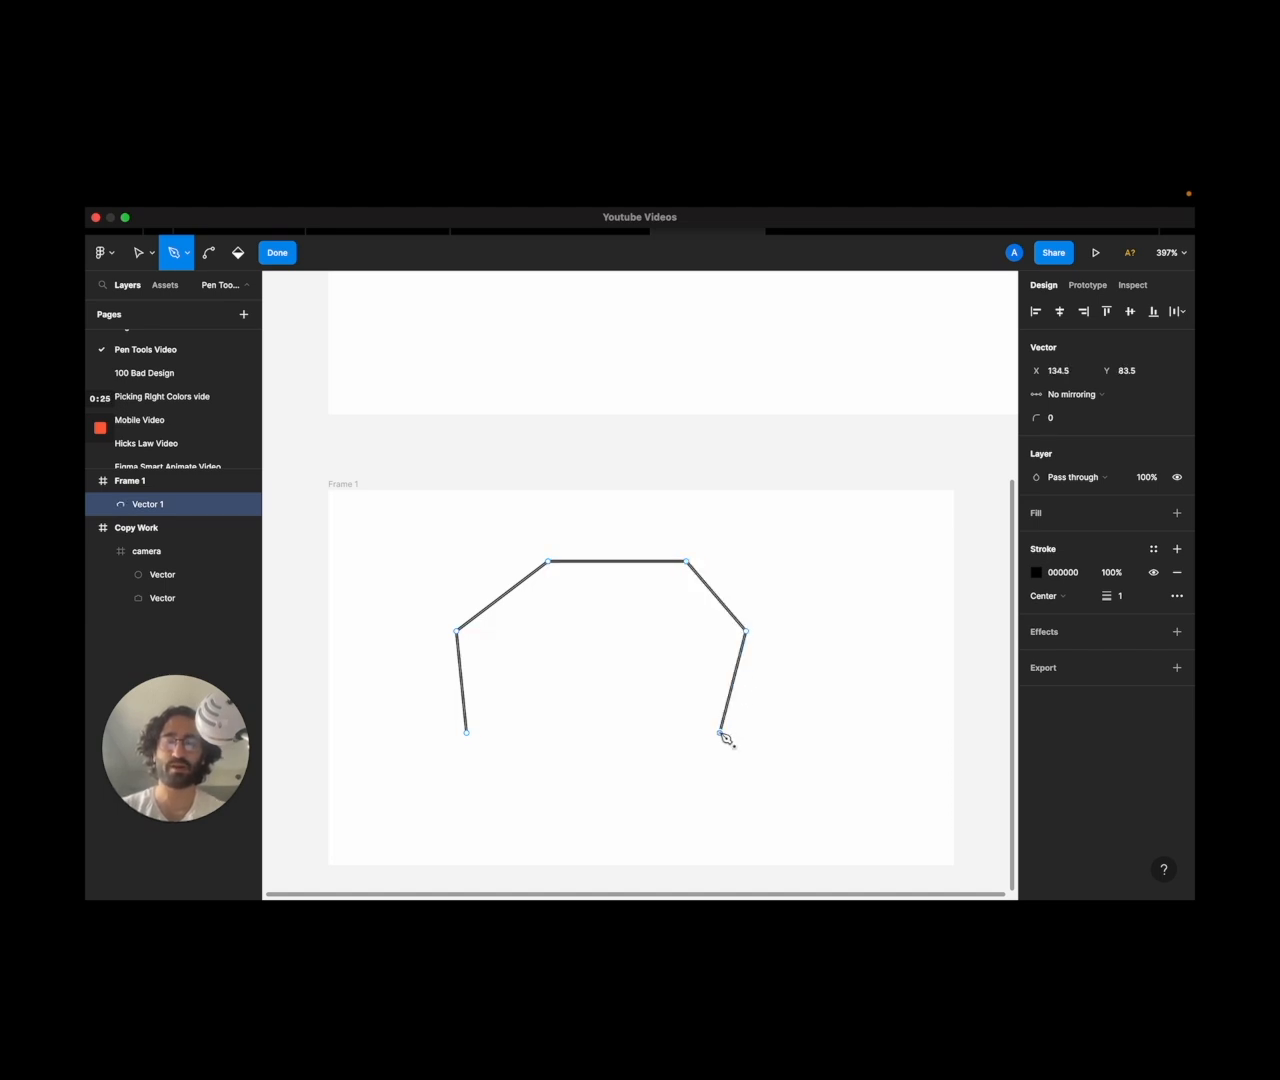
pyautogui.click(528, 796)
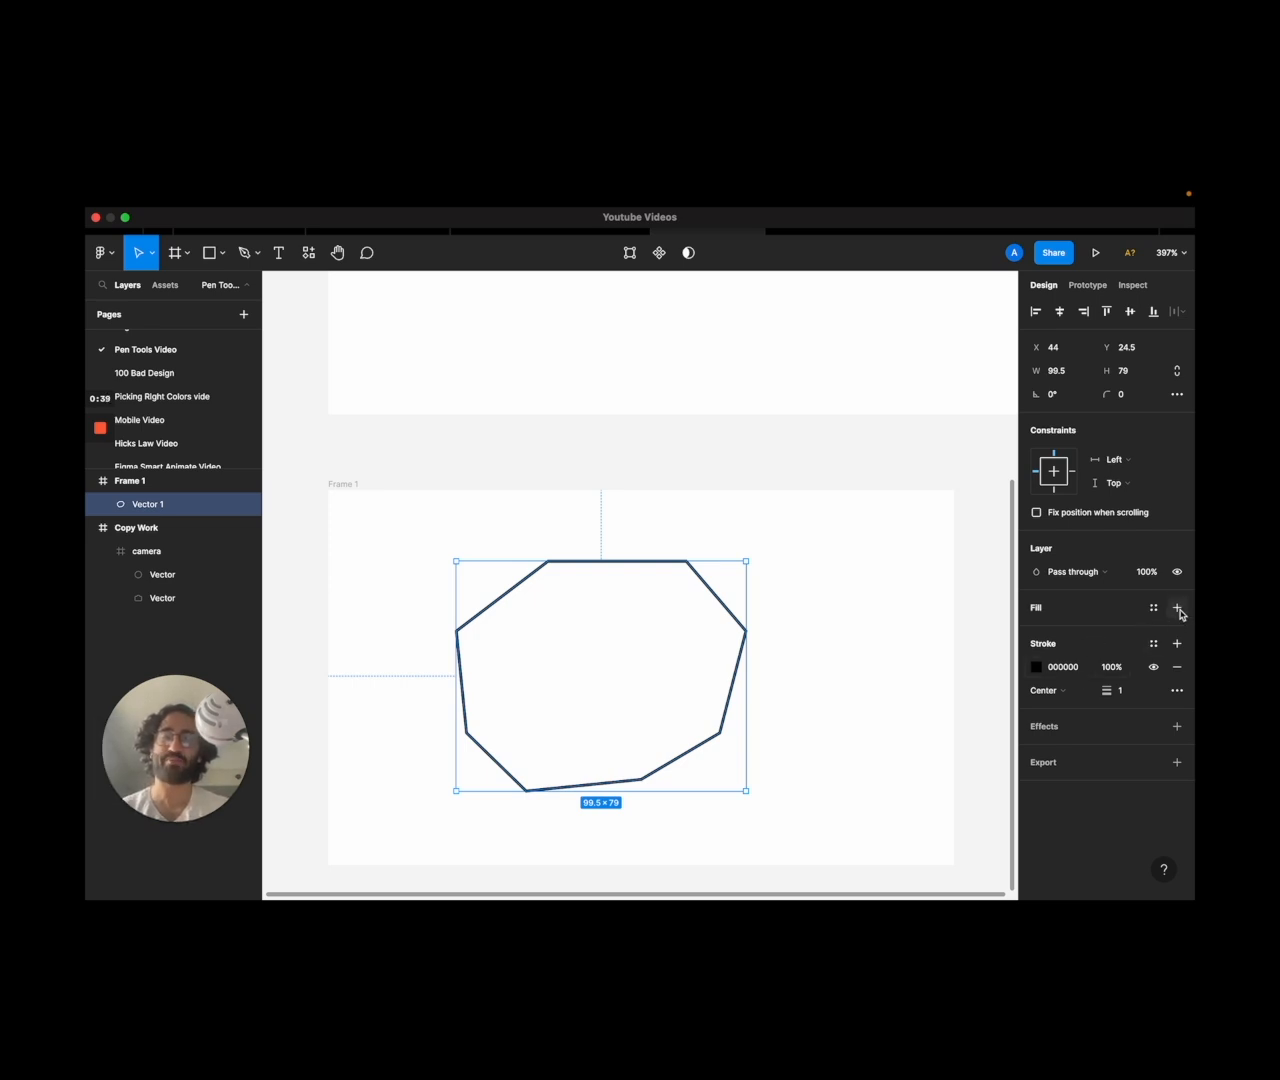
# Step: Add a solid red fill to the polygon via the Fill section and colour picker
pyautogui.click(1176, 608)
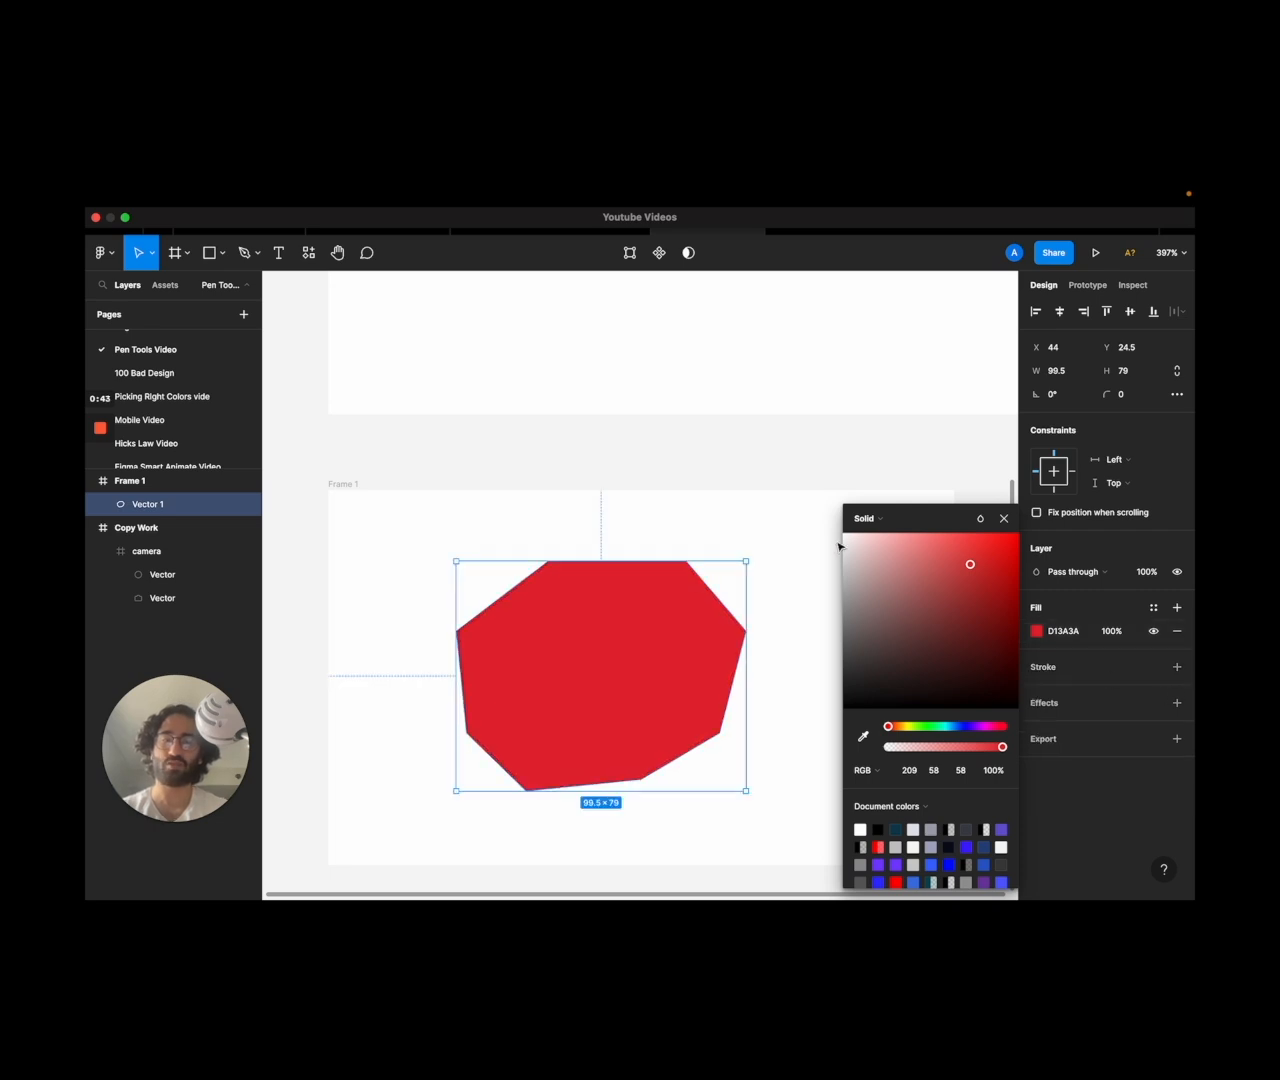
pyautogui.click(1004, 518)
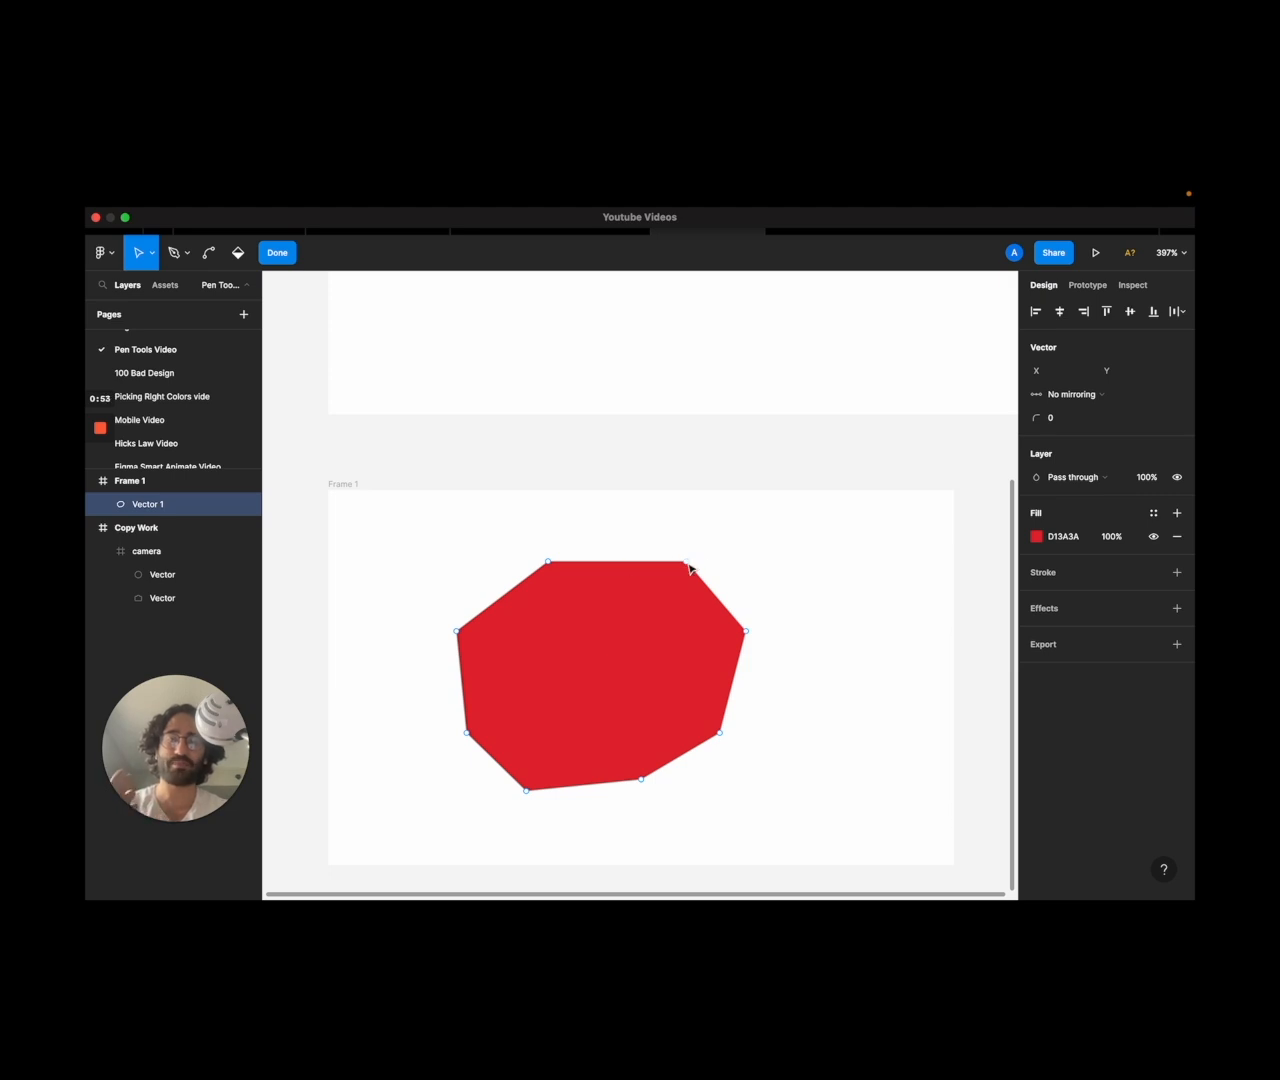
# Step: Pull the top-right point outward, set corner radius 8, and duplicate the frame as Frame 2
pyautogui.moveTo(690, 568); pyautogui.dragTo(652, 640)
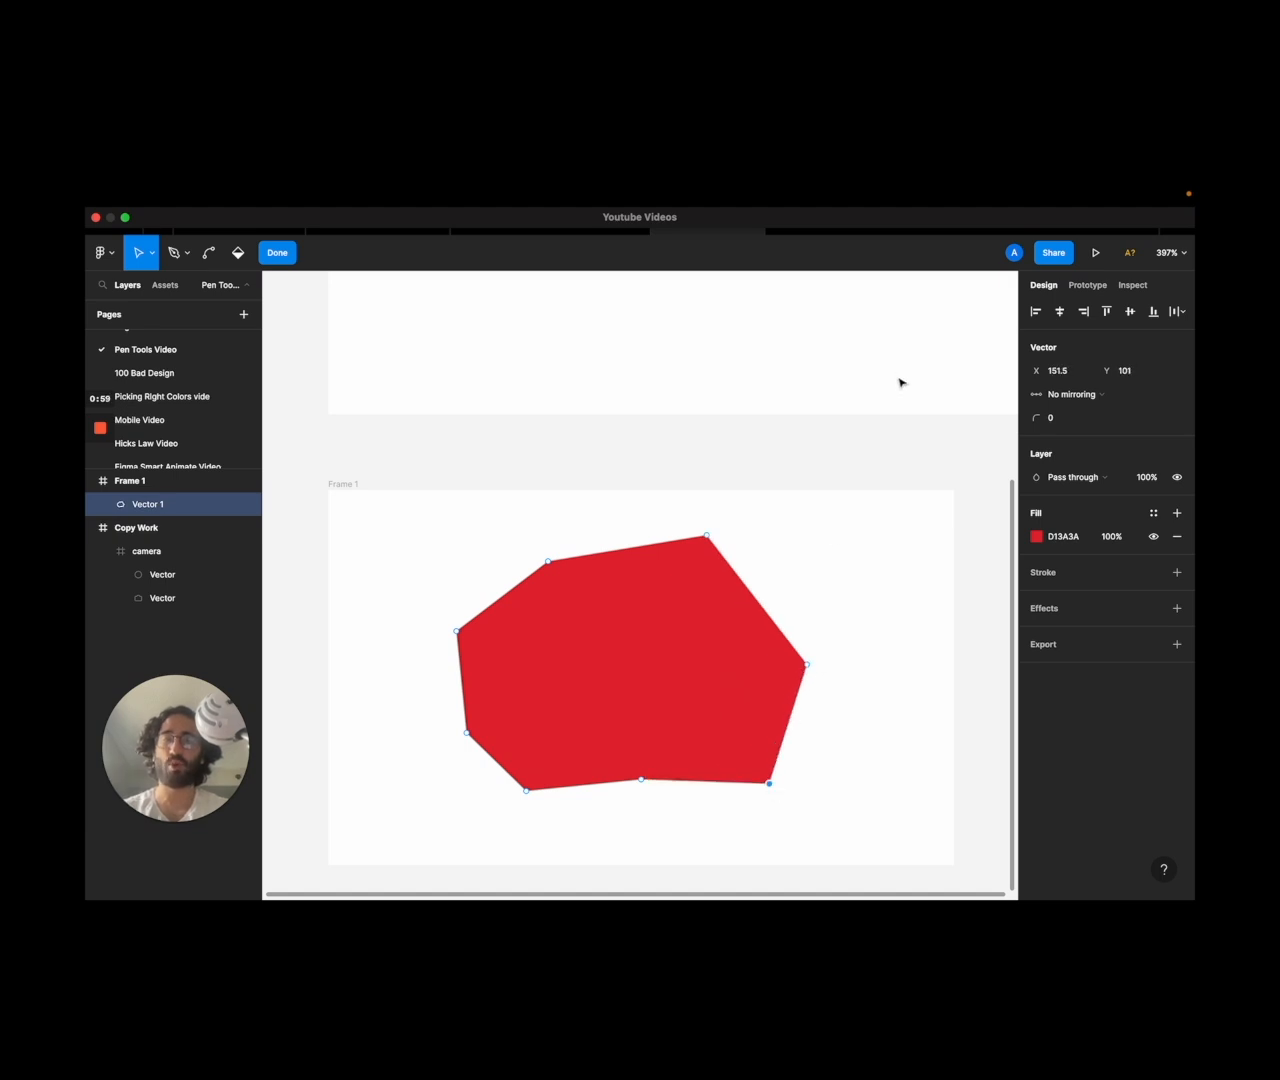
pyautogui.moveTo(960, 482)
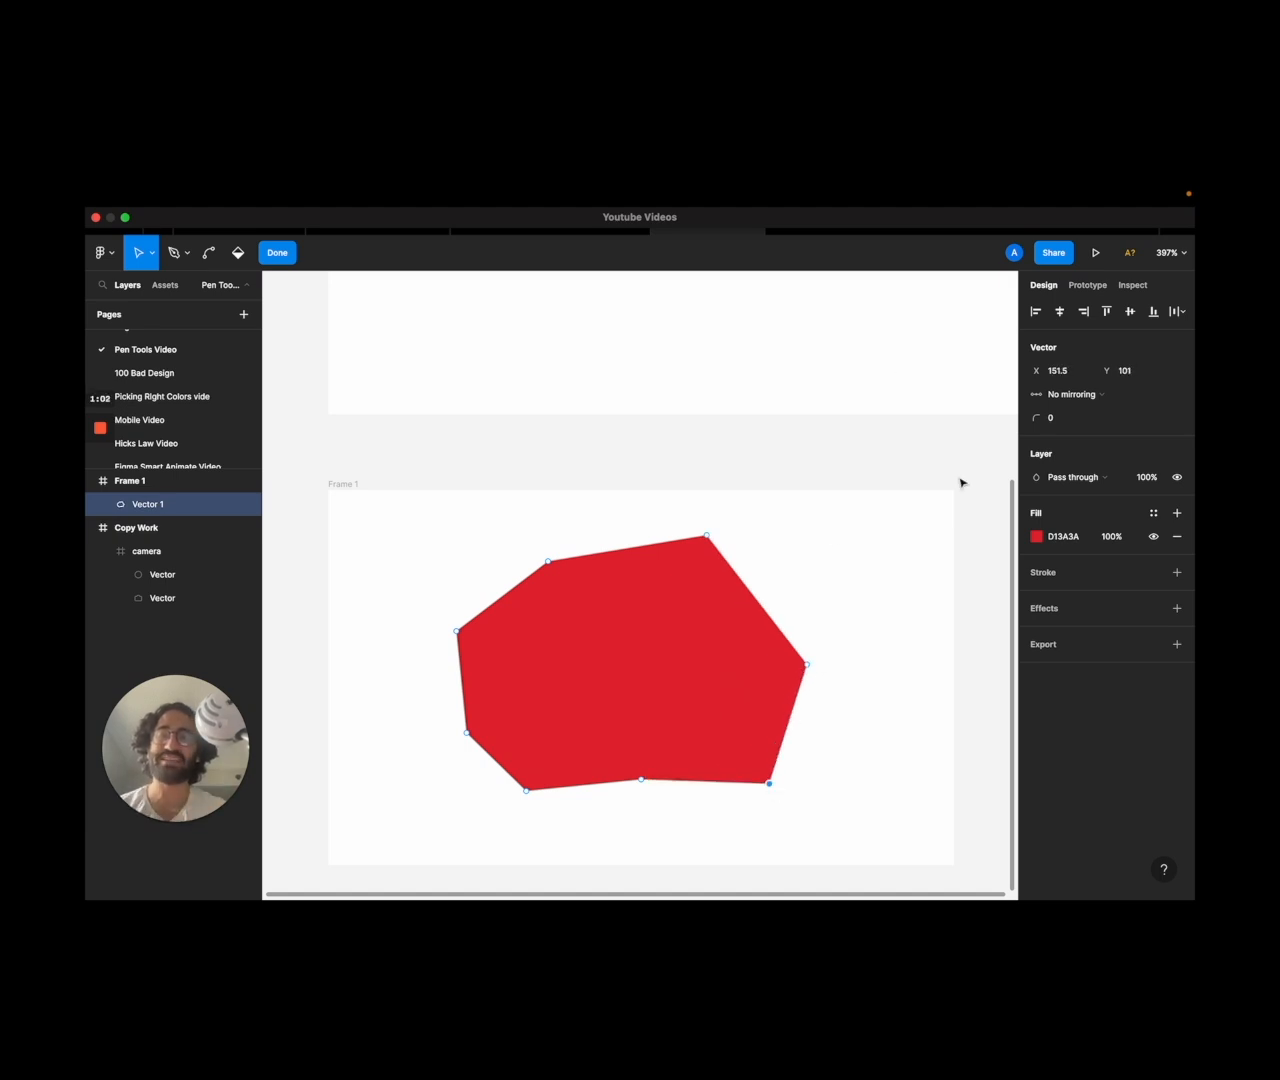
pyautogui.click(1056, 416)
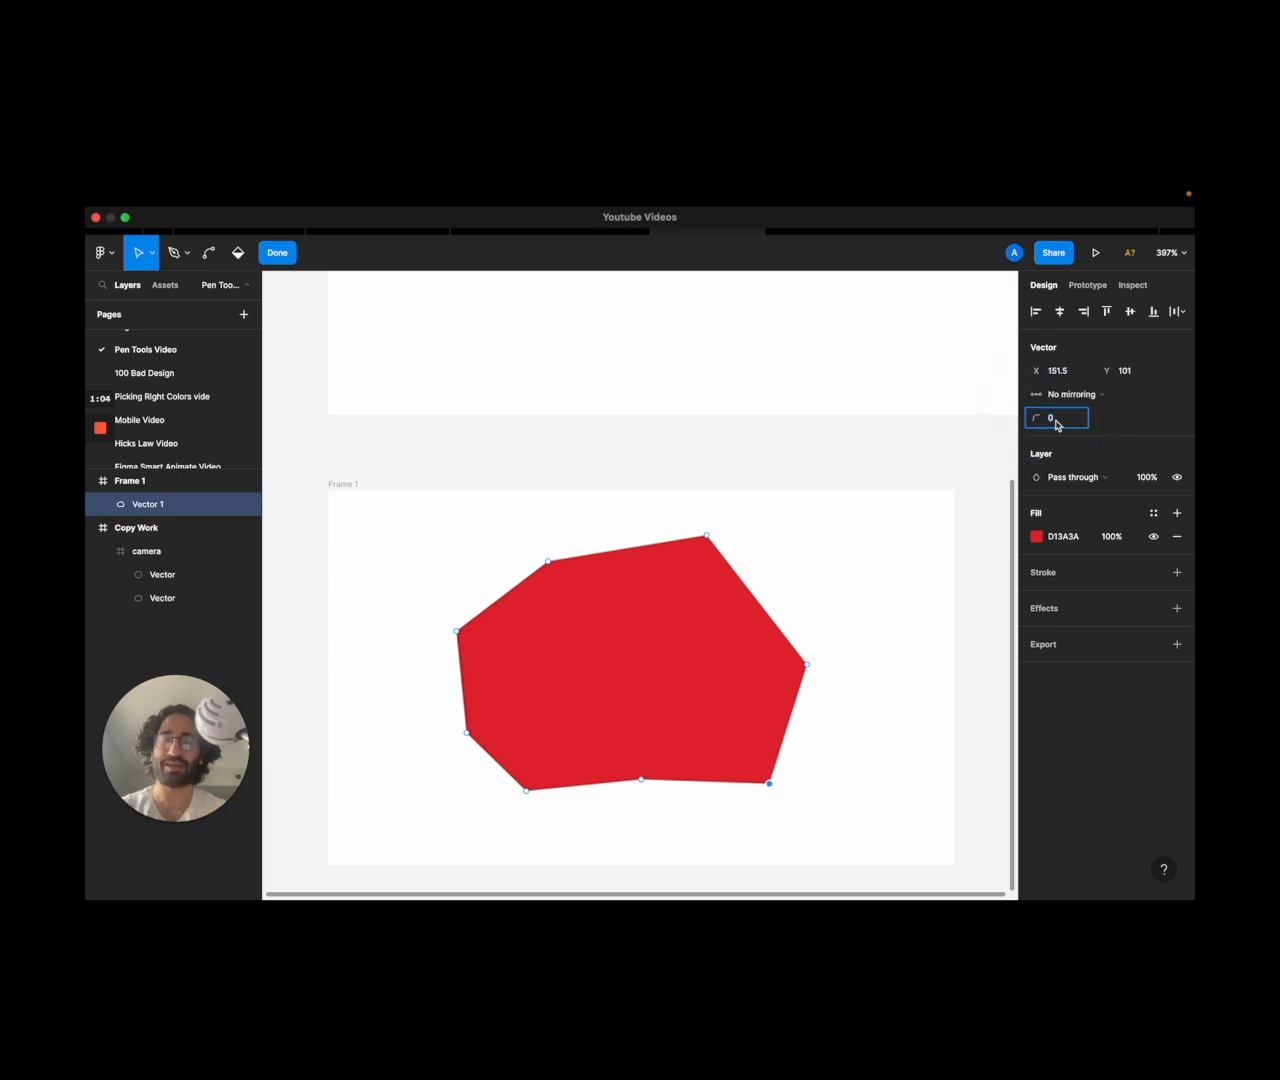
pyautogui.write('8')
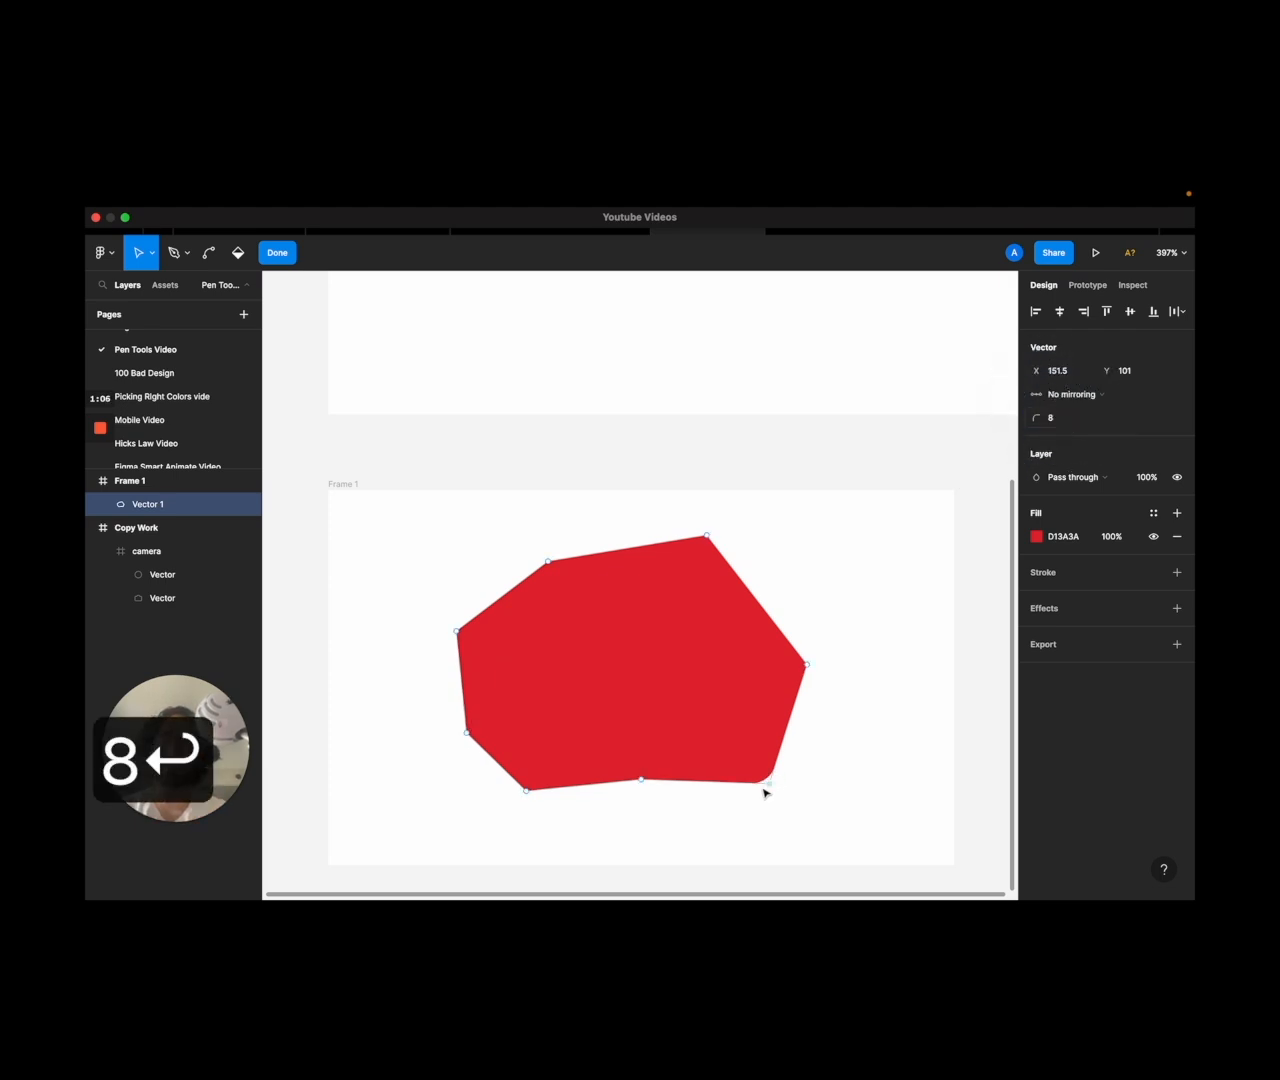
pyautogui.click(770, 784)
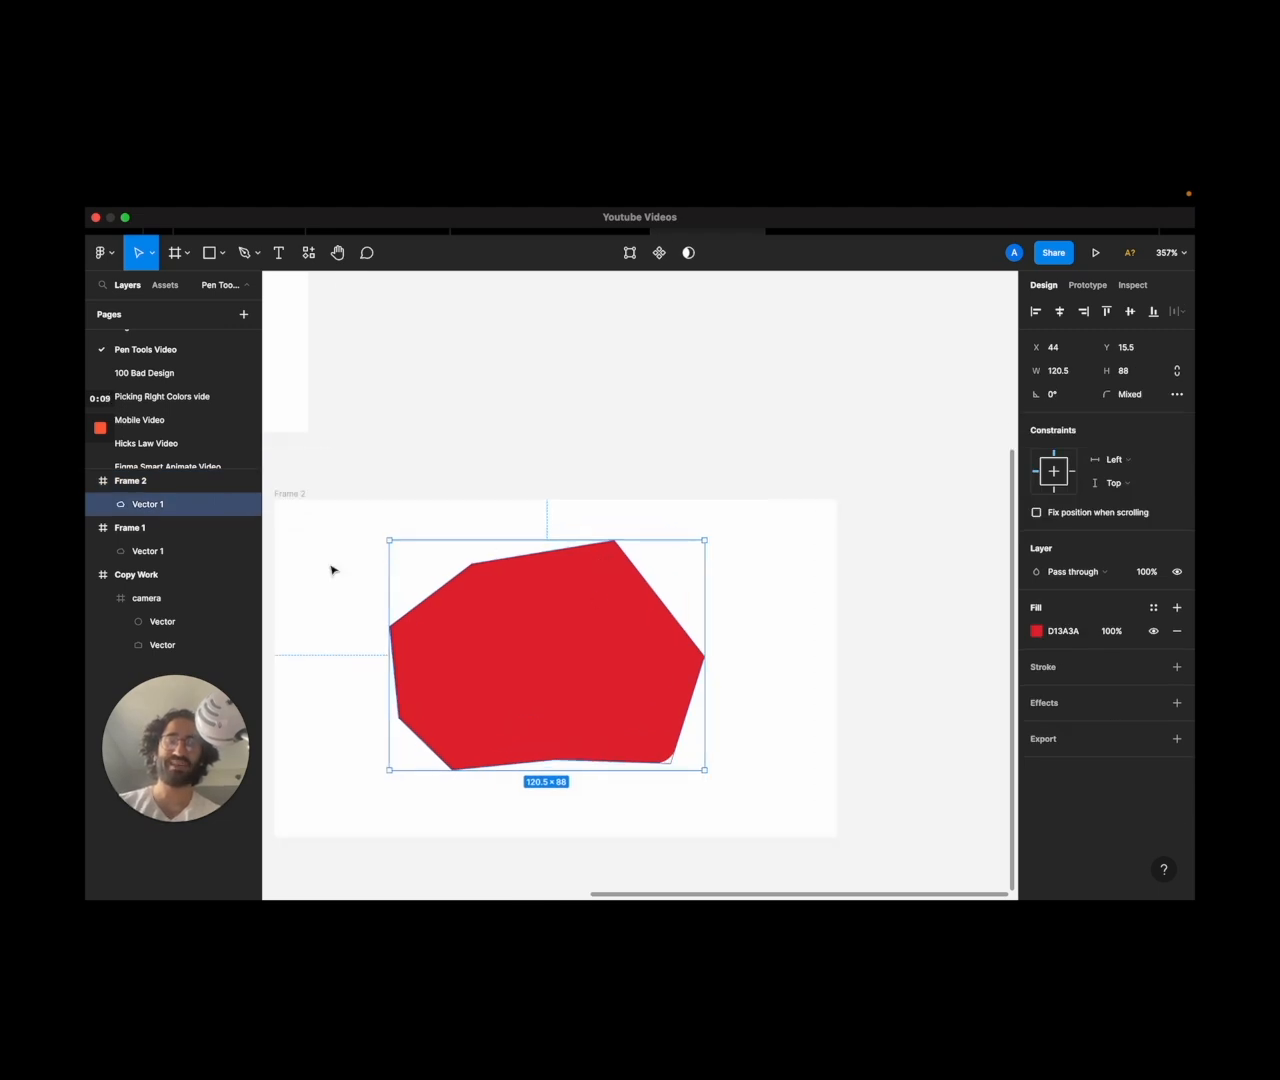
# Step: Draw a closed black four-sided outline in Frame 2 and start bending its left edge
pyautogui.click(244, 252)
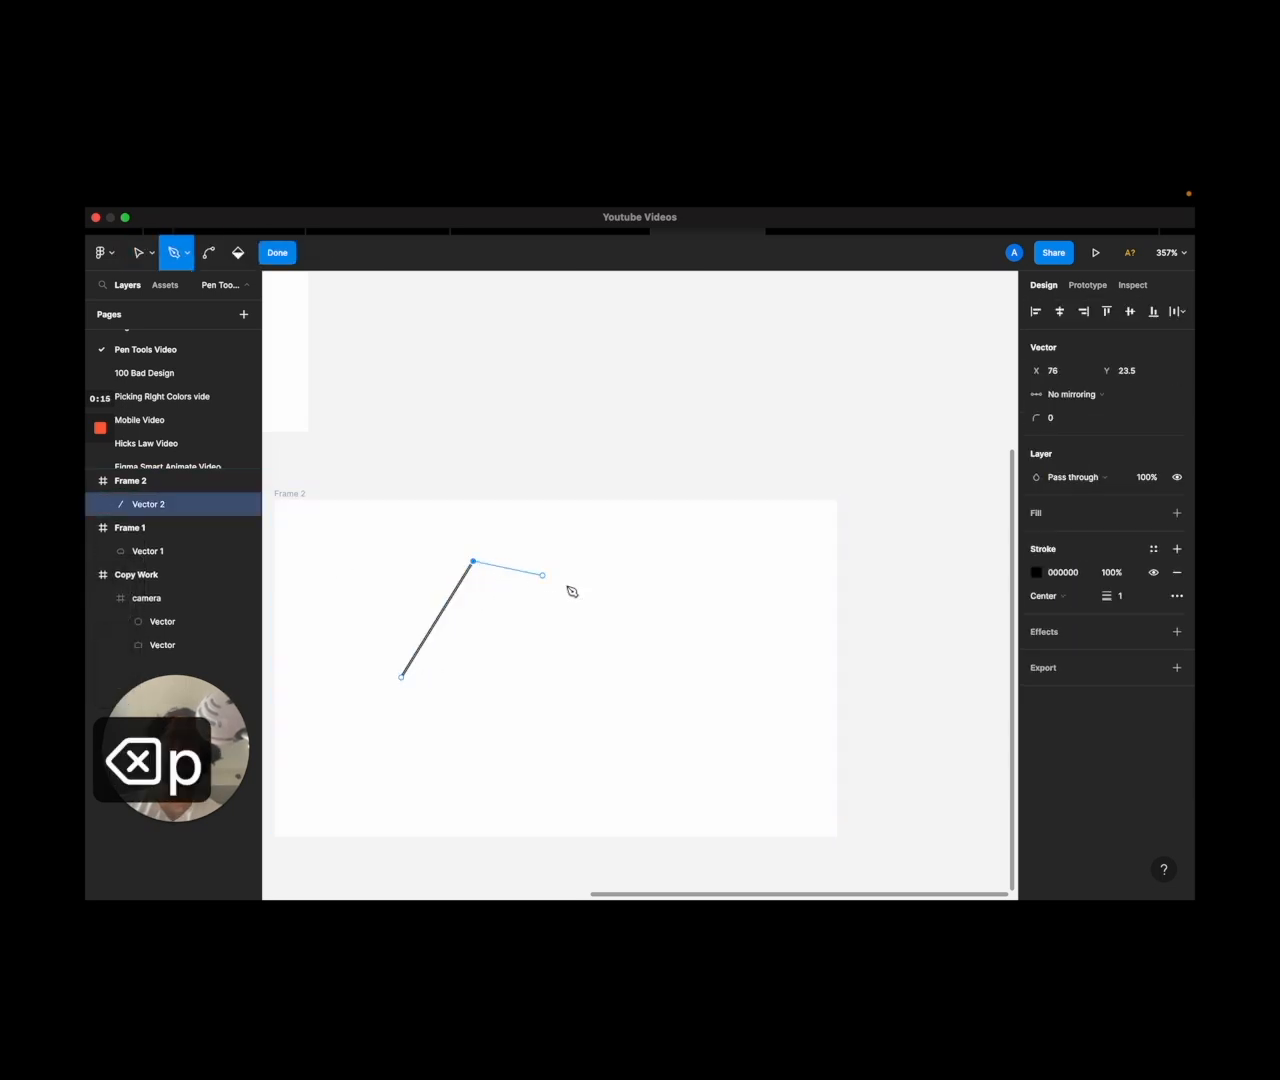
pyautogui.click(404, 676)
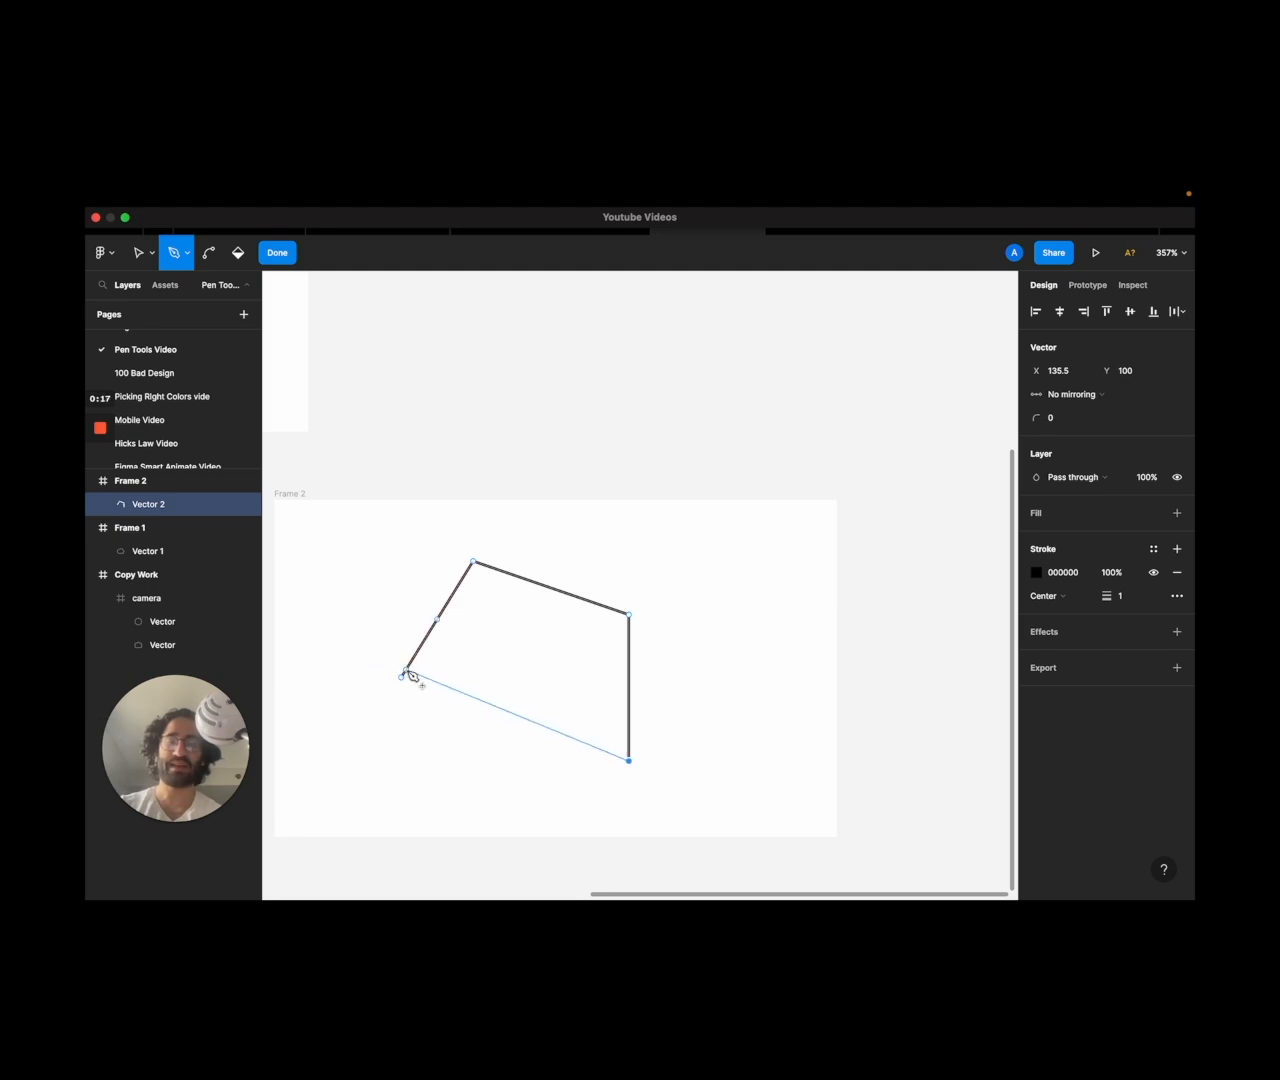
pyautogui.click(276, 252)
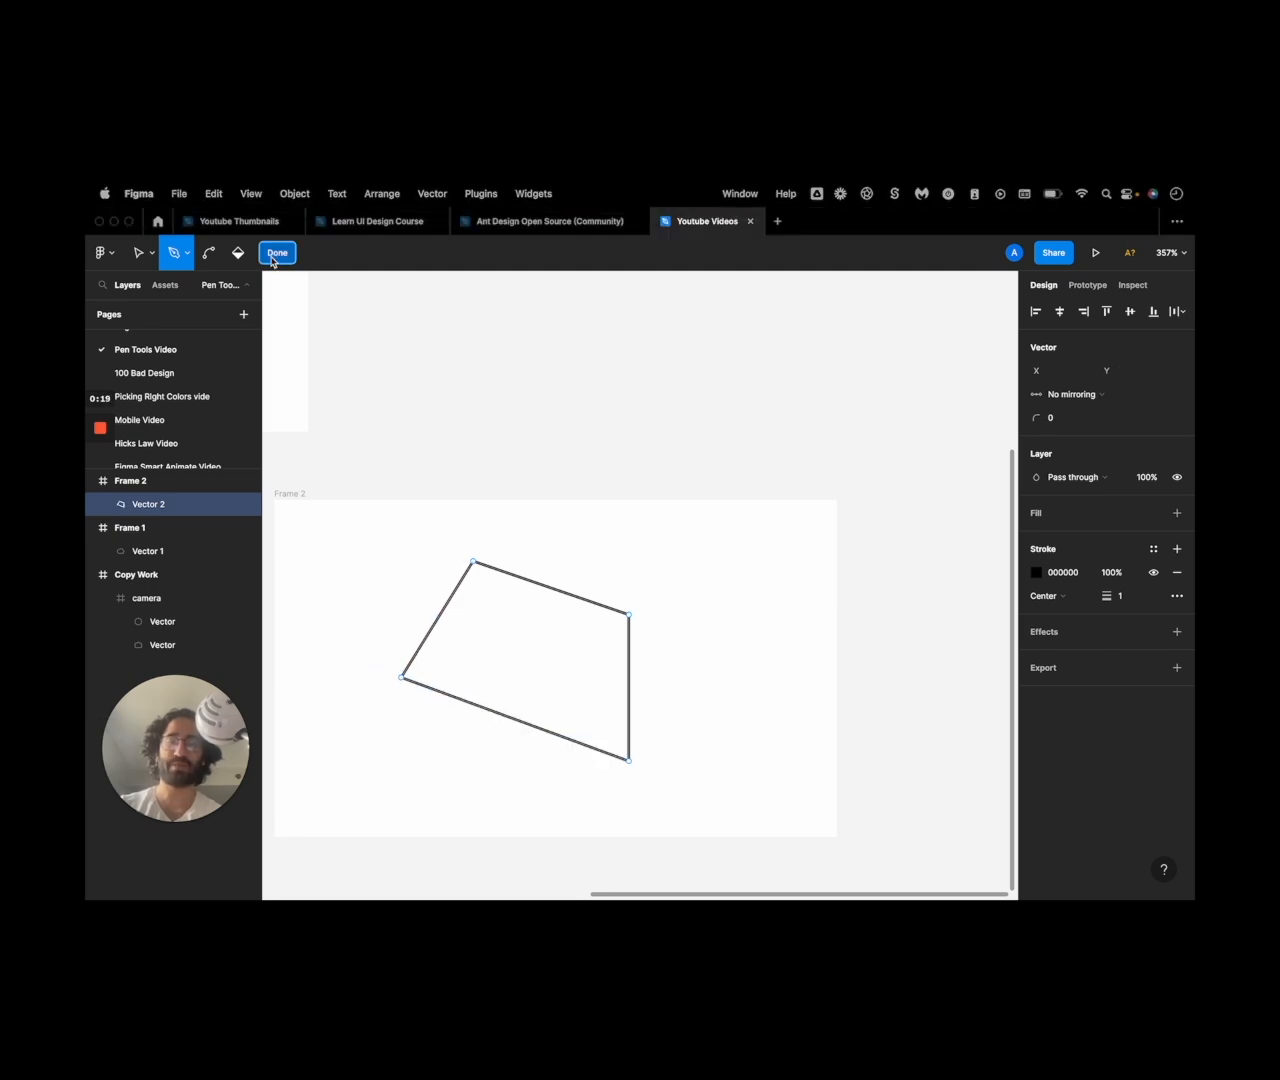
pyautogui.click(276, 252)
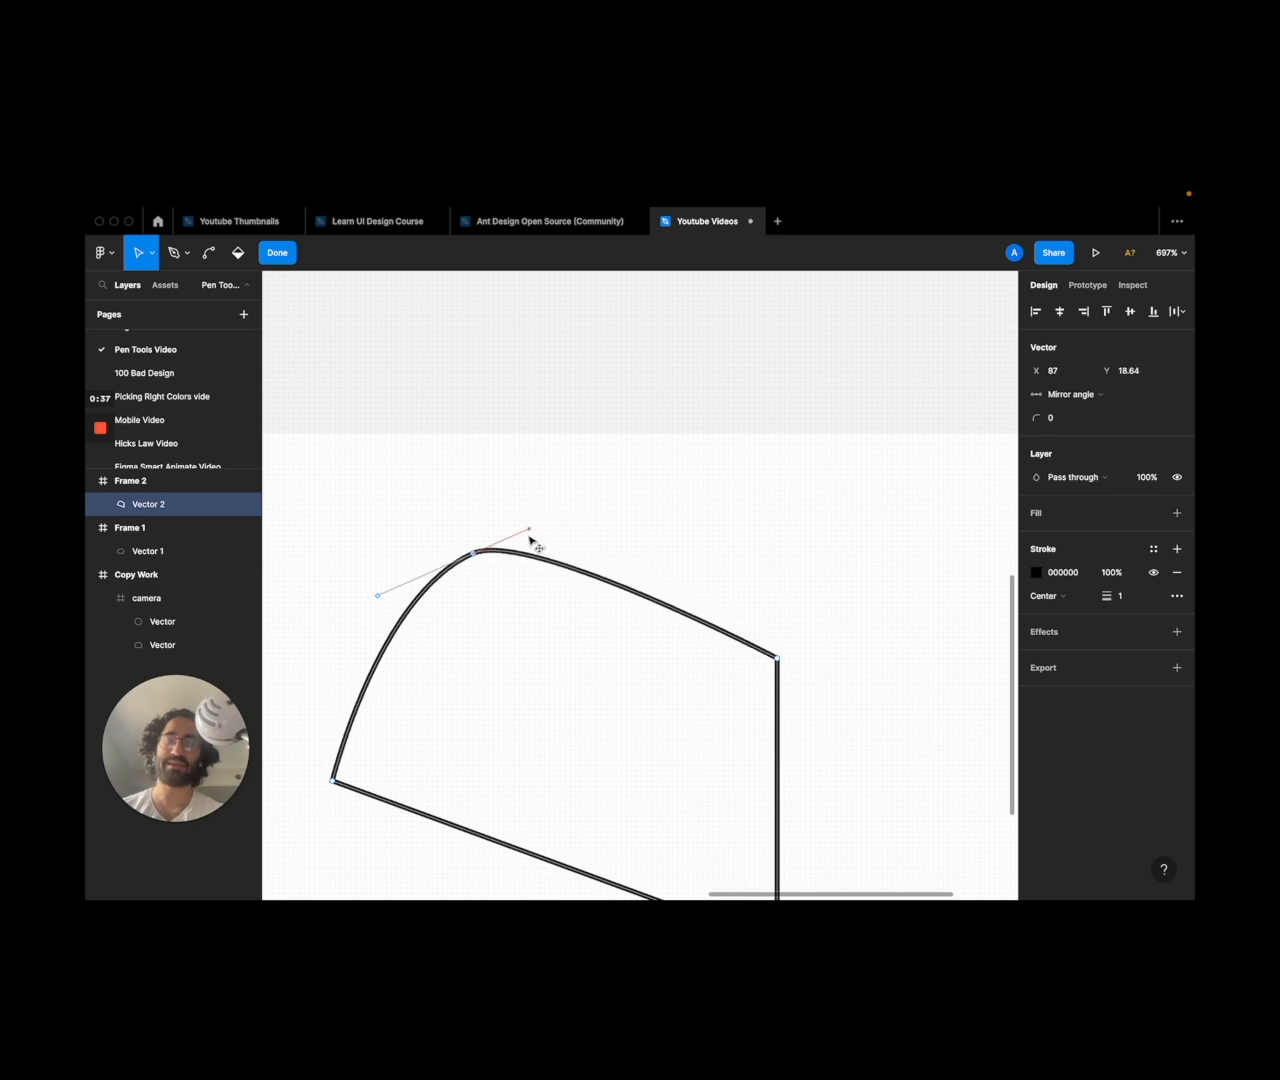
# Step: Widen the top corner's bezier handles into a smooth arch and set handle mirroring to Mirror angle
pyautogui.moveTo(528, 532); pyautogui.dragTo(636, 496)
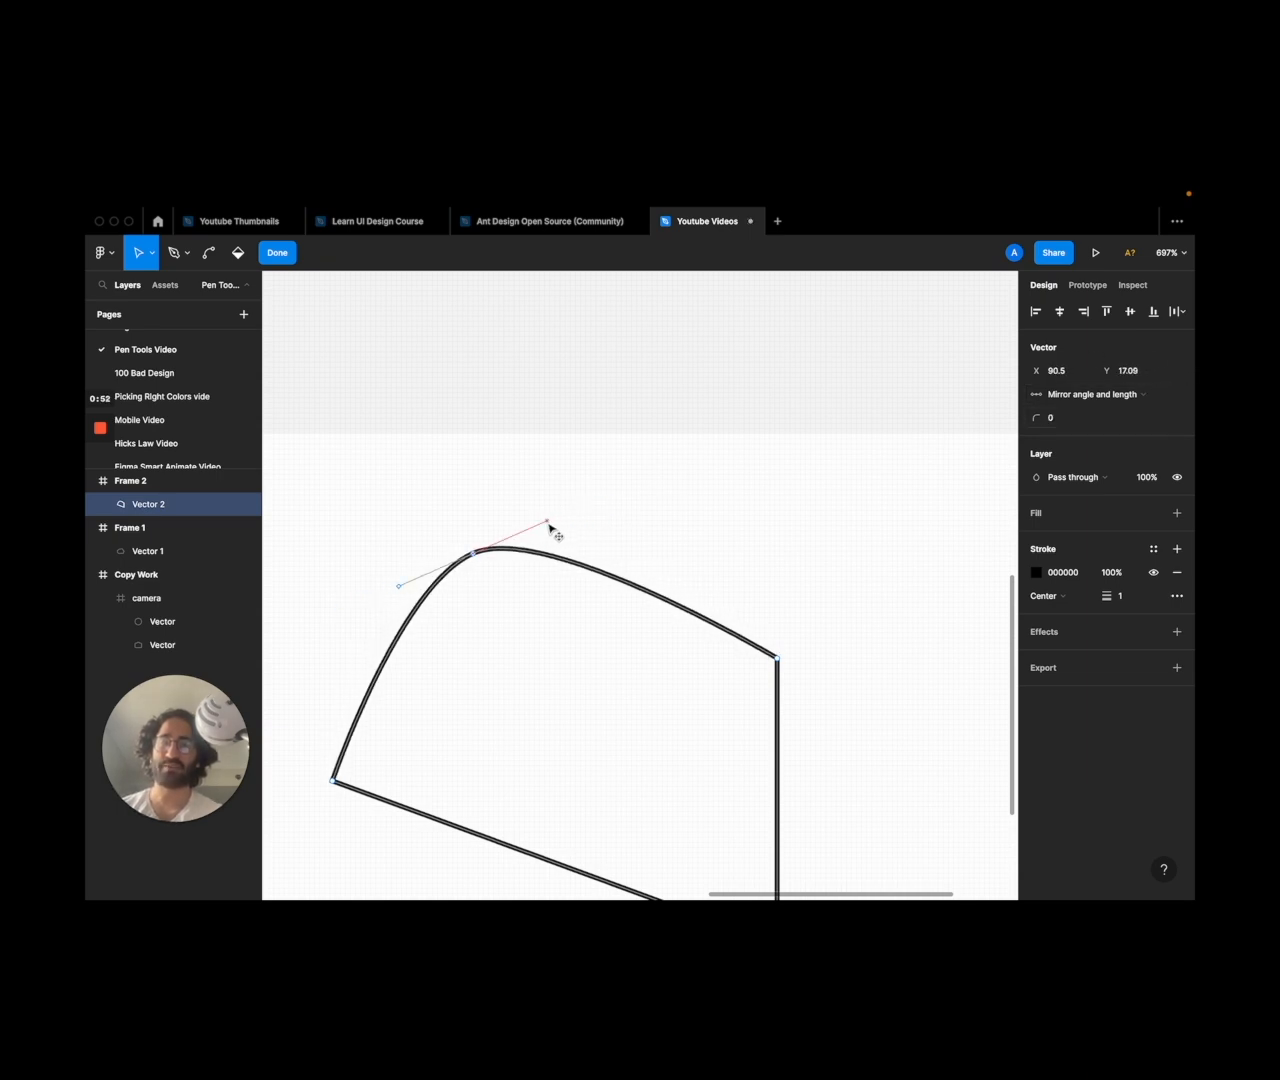
pyautogui.moveTo(548, 528); pyautogui.dragTo(520, 542)
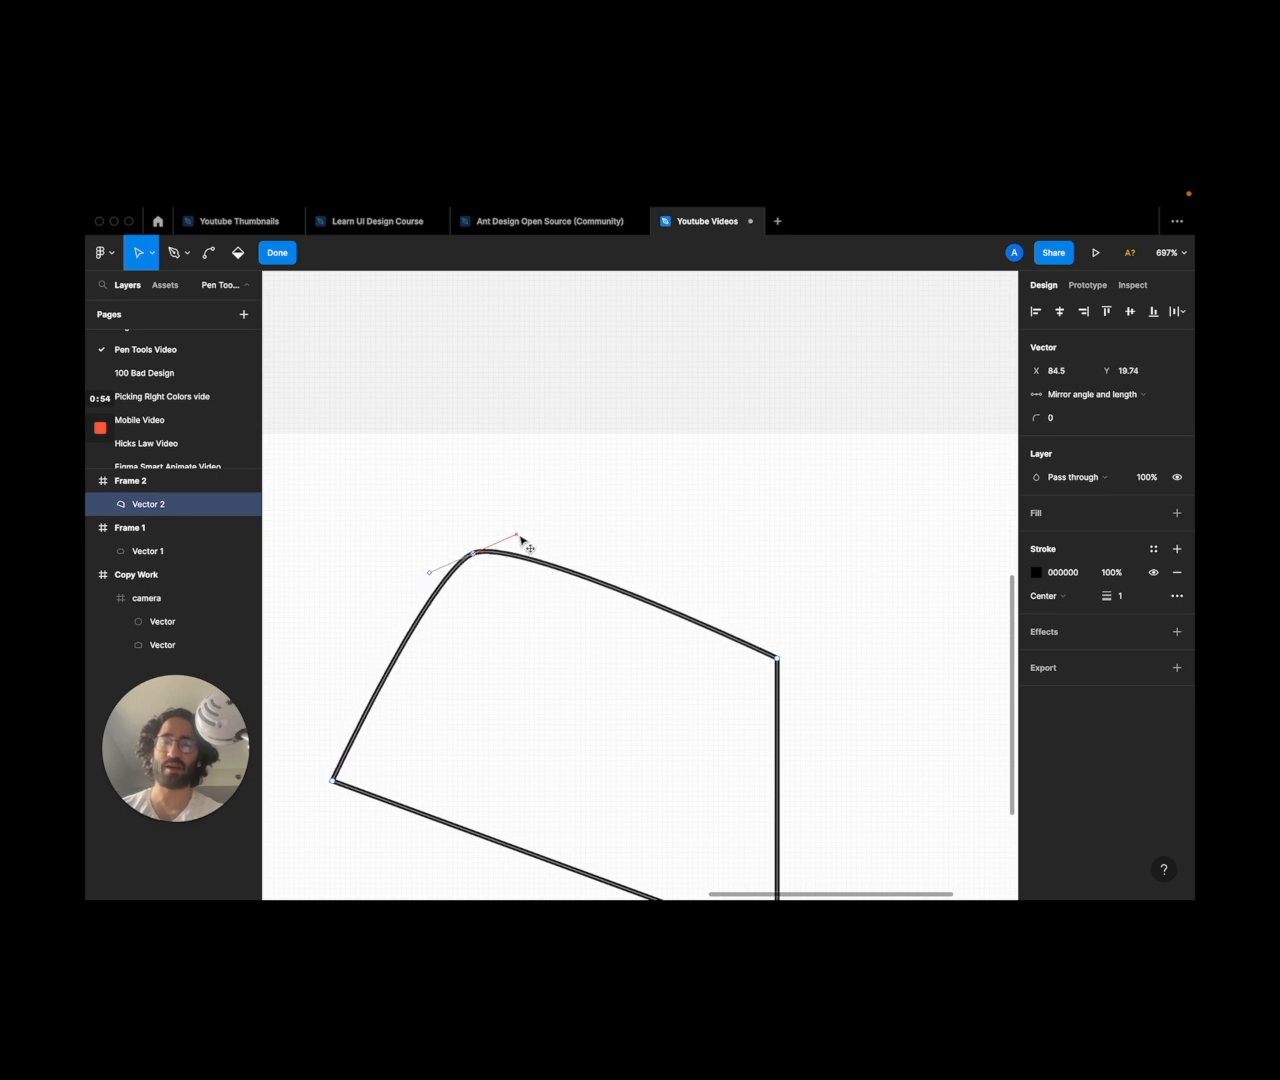
pyautogui.moveTo(520, 540); pyautogui.dragTo(600, 498)
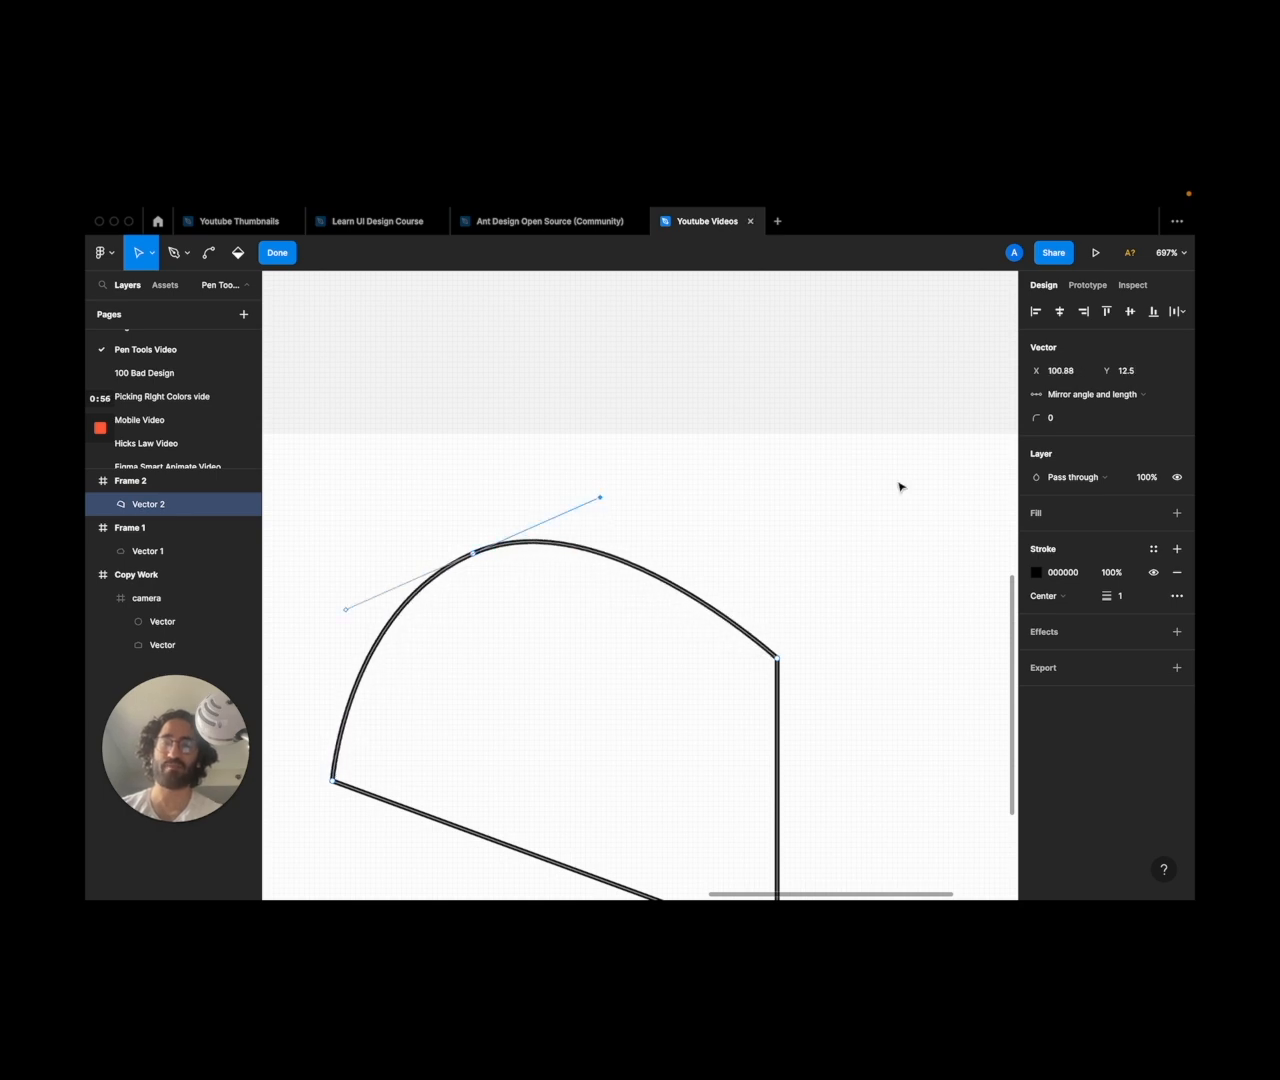
pyautogui.click(1092, 394)
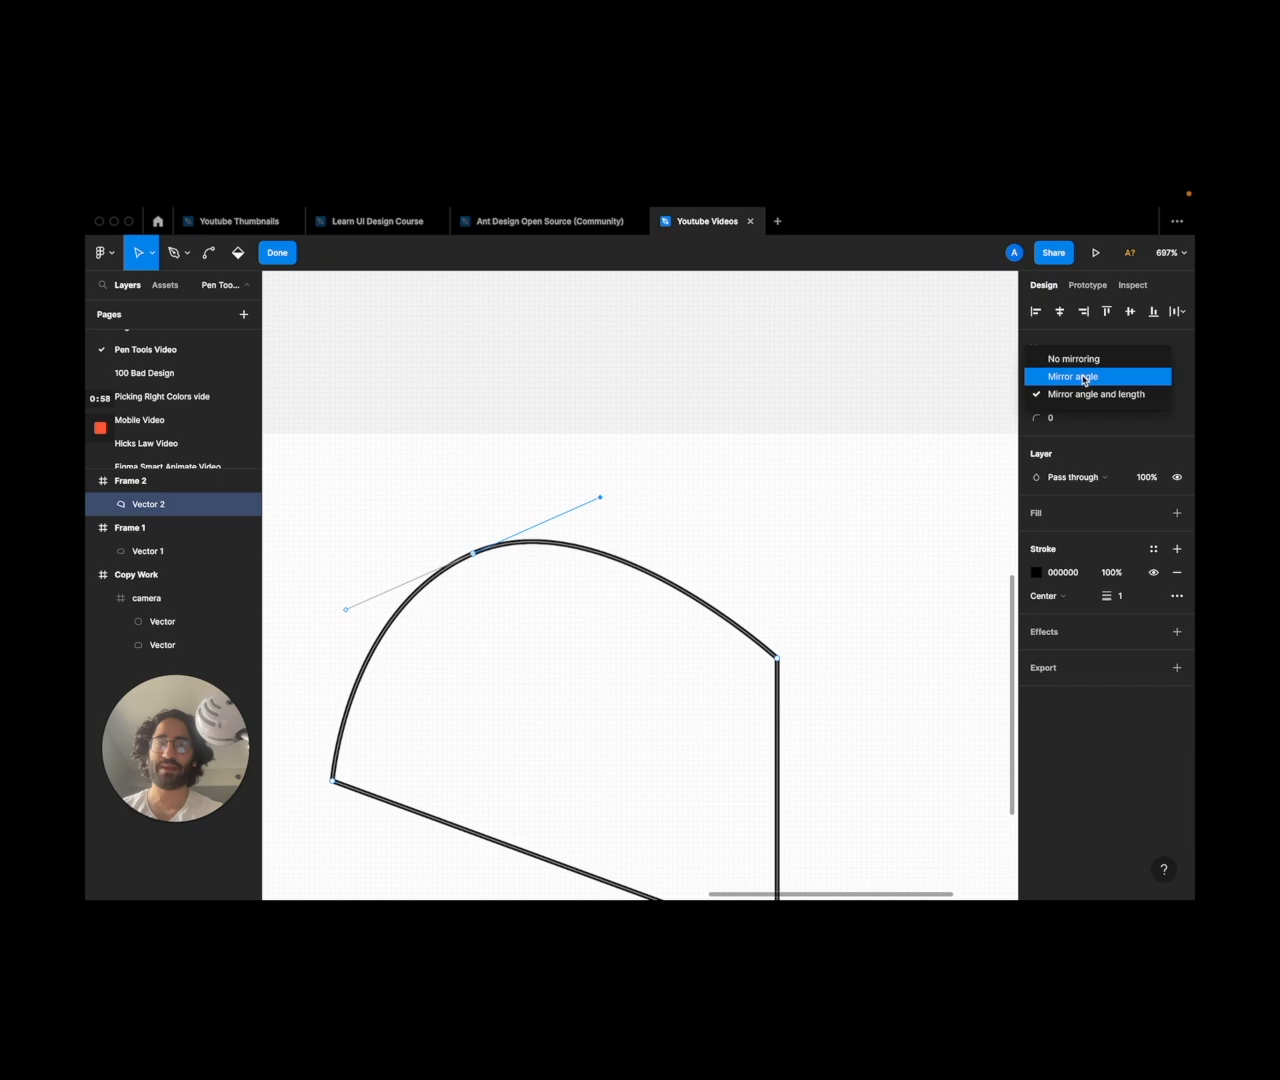
pyautogui.click(1072, 376)
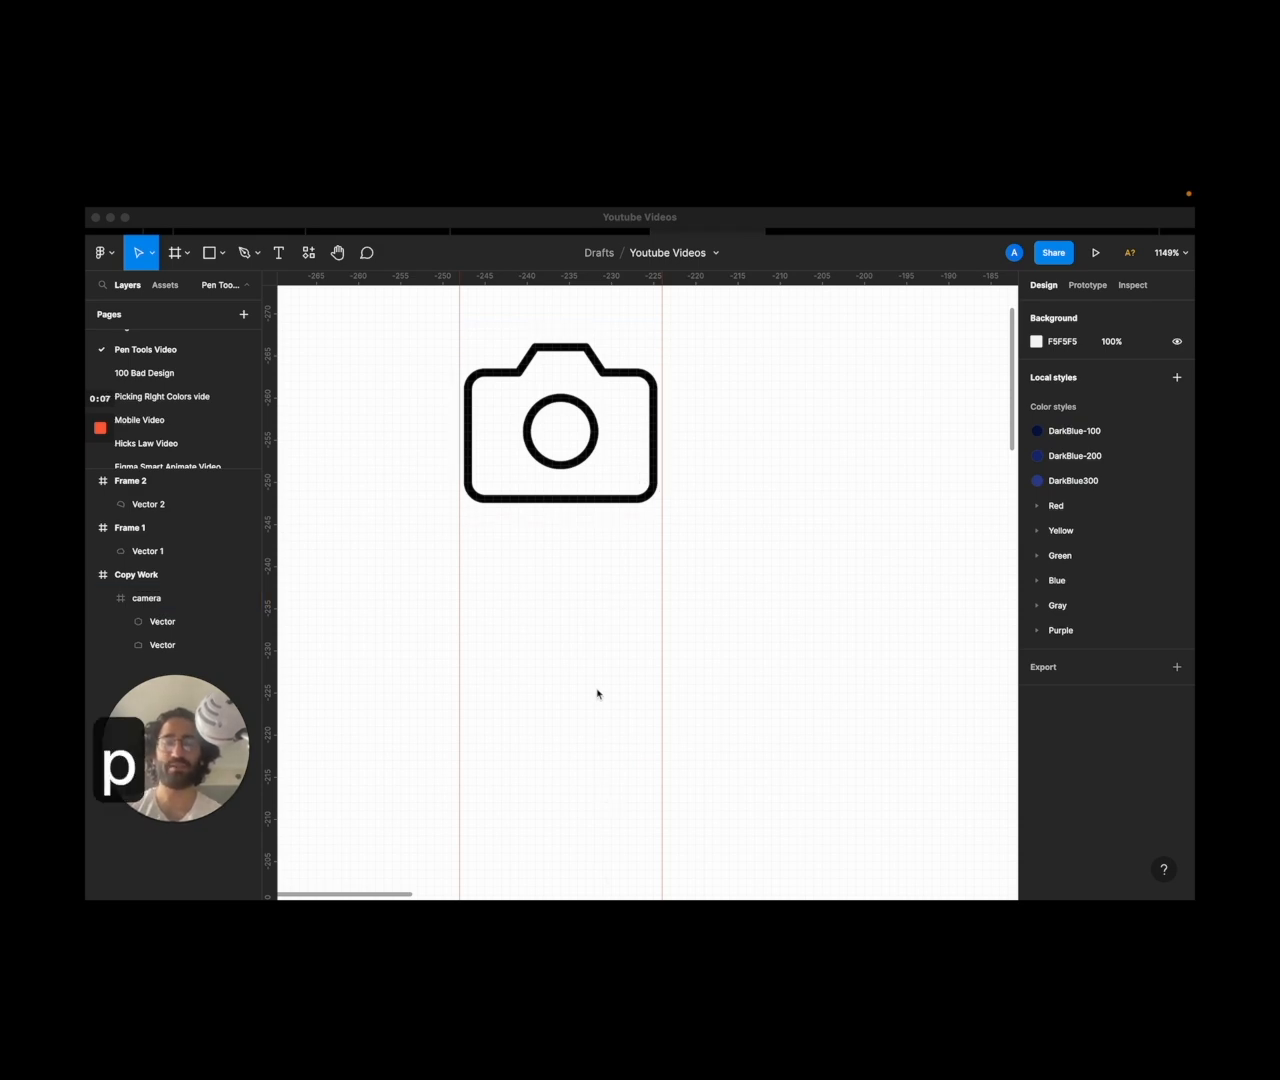
pyautogui.moveTo(496, 396)
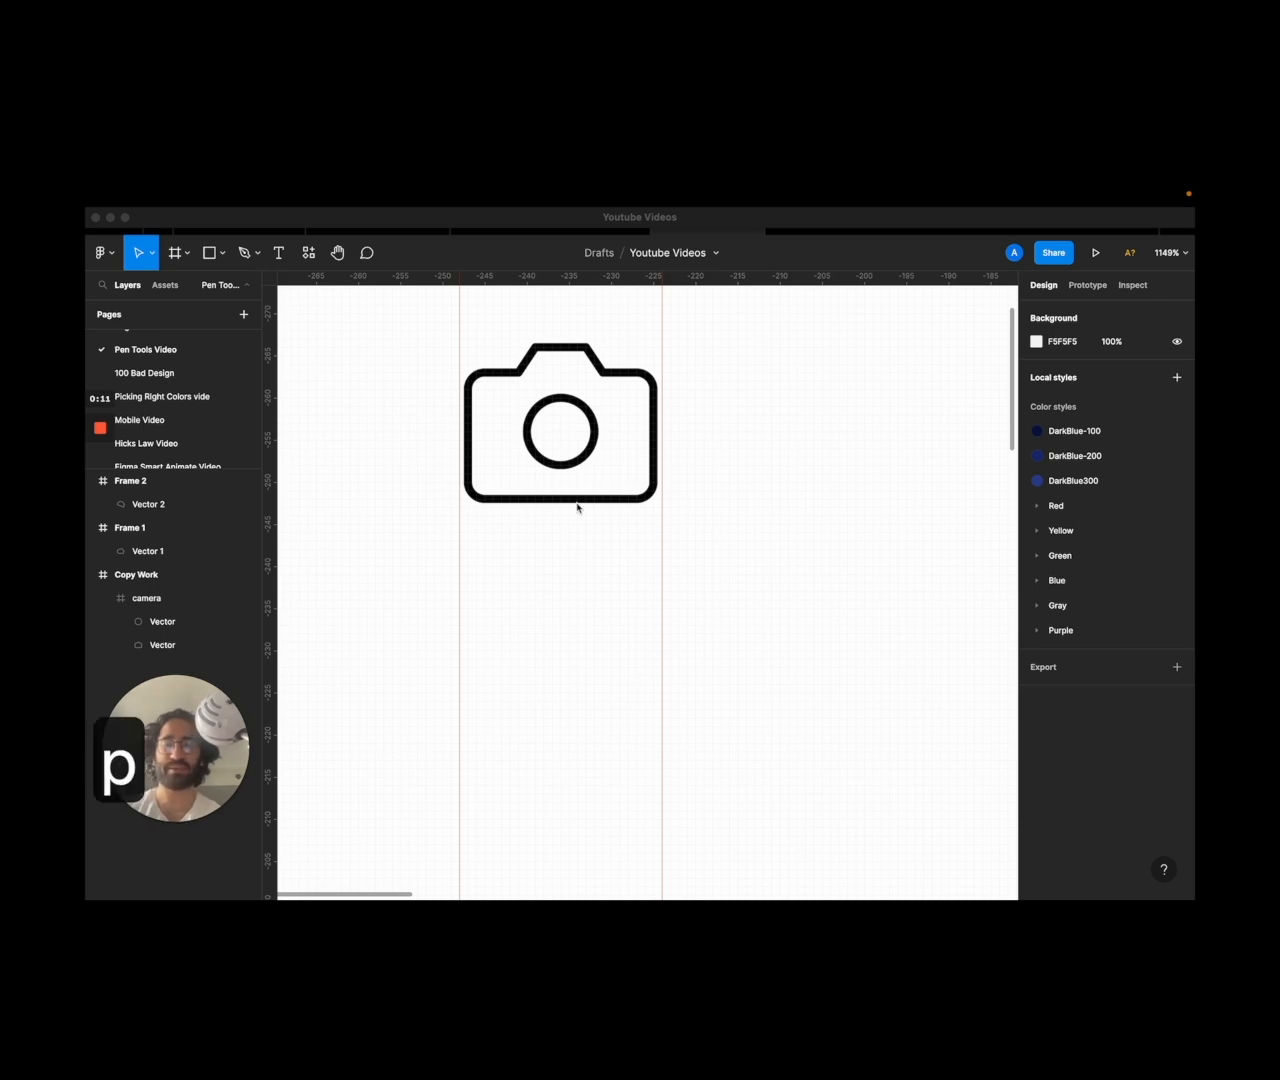
pyautogui.click(244, 252)
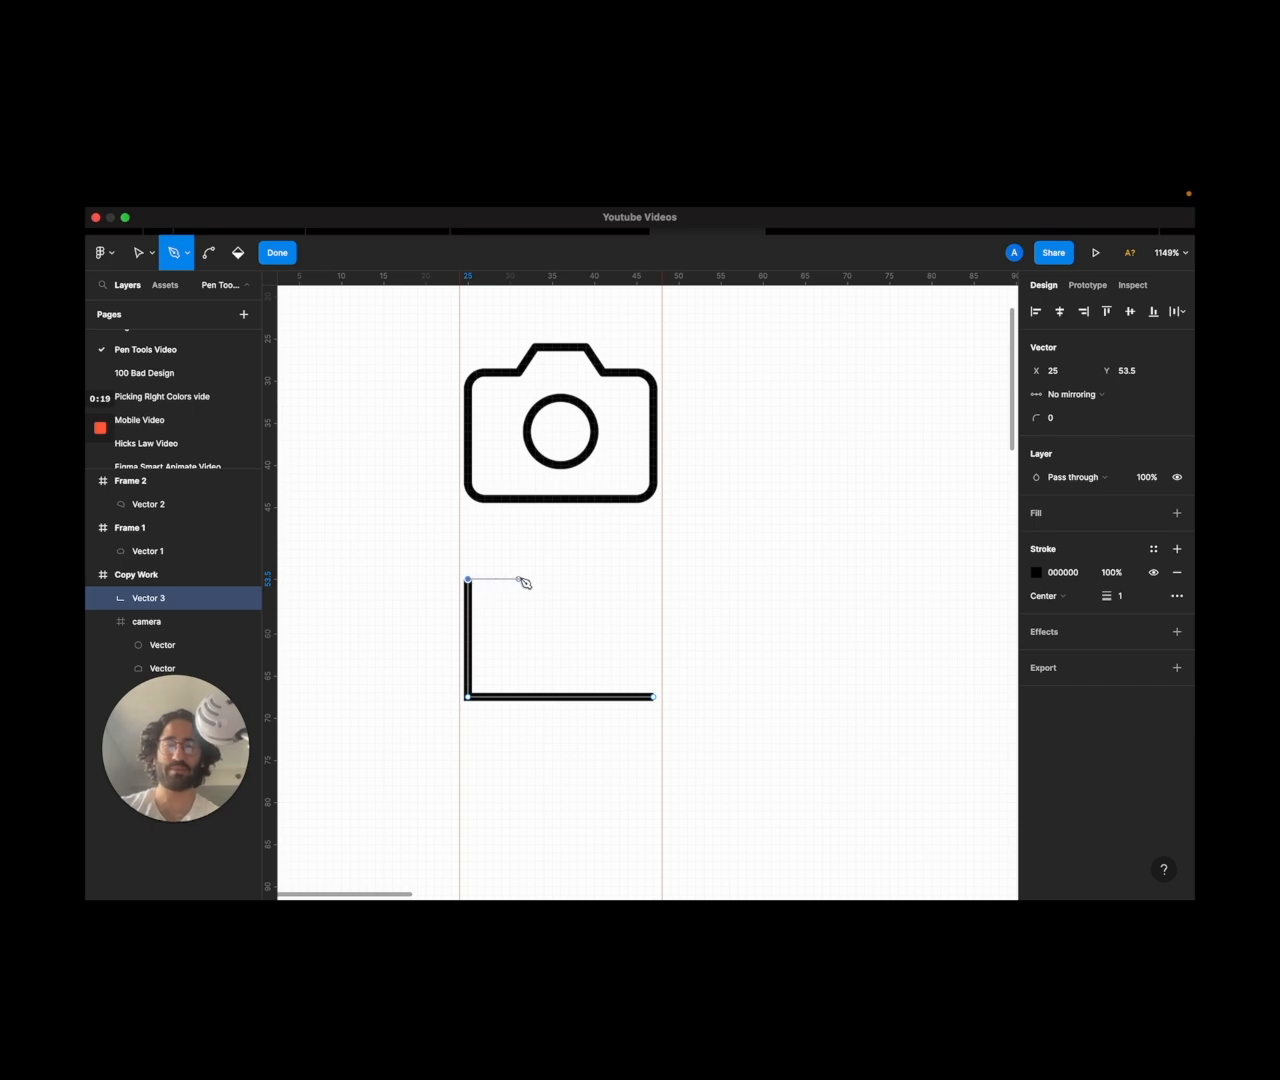
# Step: Draw the top edge of a rectangle under the camera and add a point for the bump
pyautogui.moveTo(470, 580); pyautogui.dragTo(524, 576)
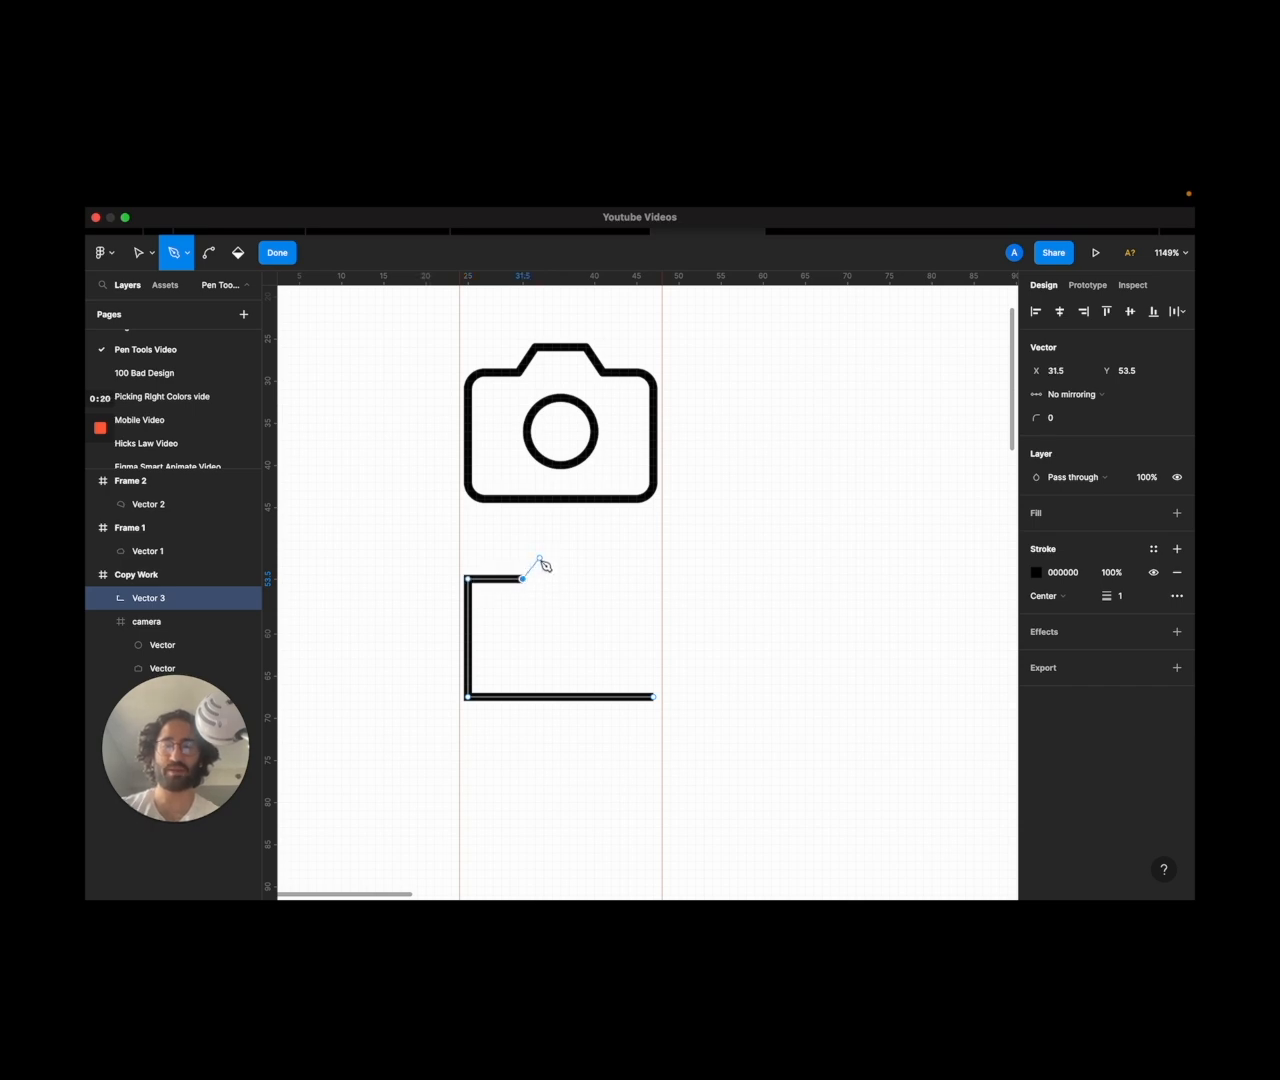
pyautogui.click(588, 558)
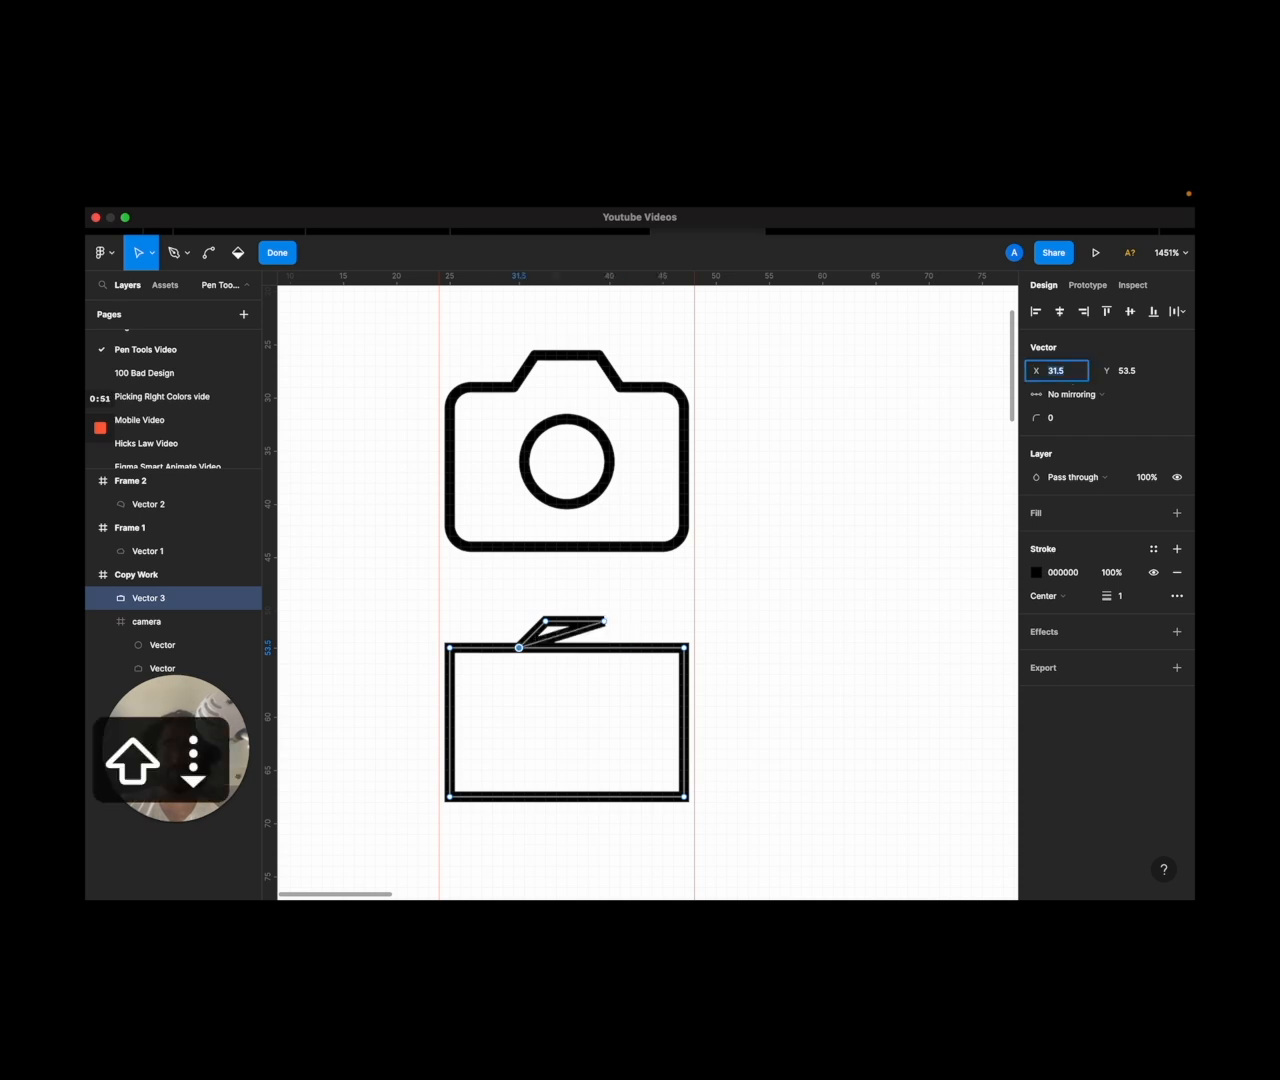
# Step: Set the top points' coordinates to 40.5 and 50 to form the raised viewfinder trapezoid
pyautogui.write('40.5')
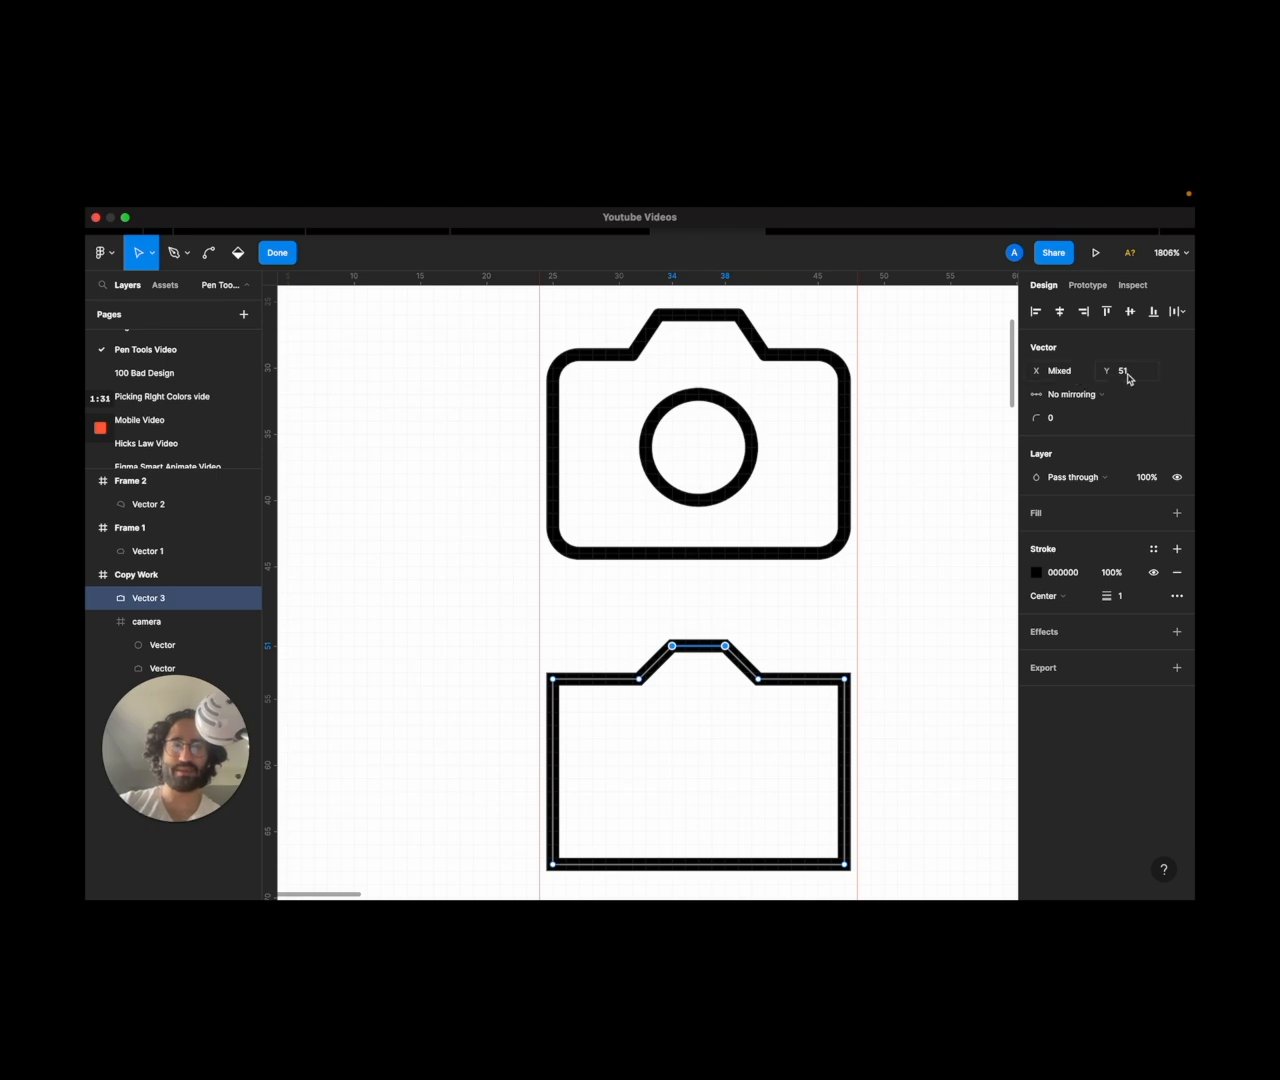
pyautogui.write('50')
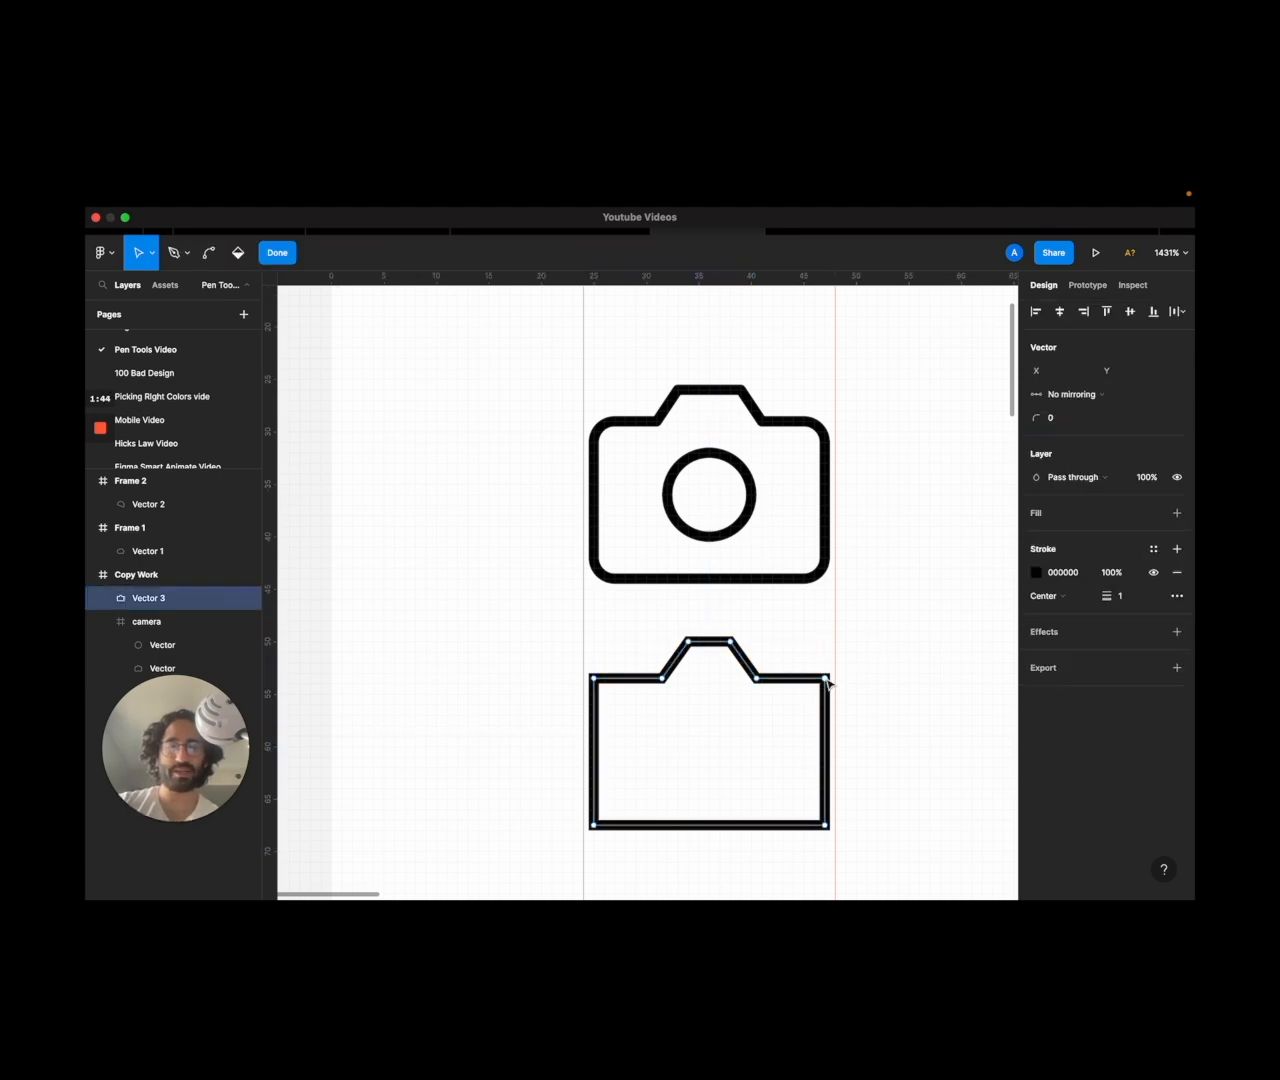
# Step: Select the body's corner points and set their corner radius to 2
pyautogui.click(208, 252)
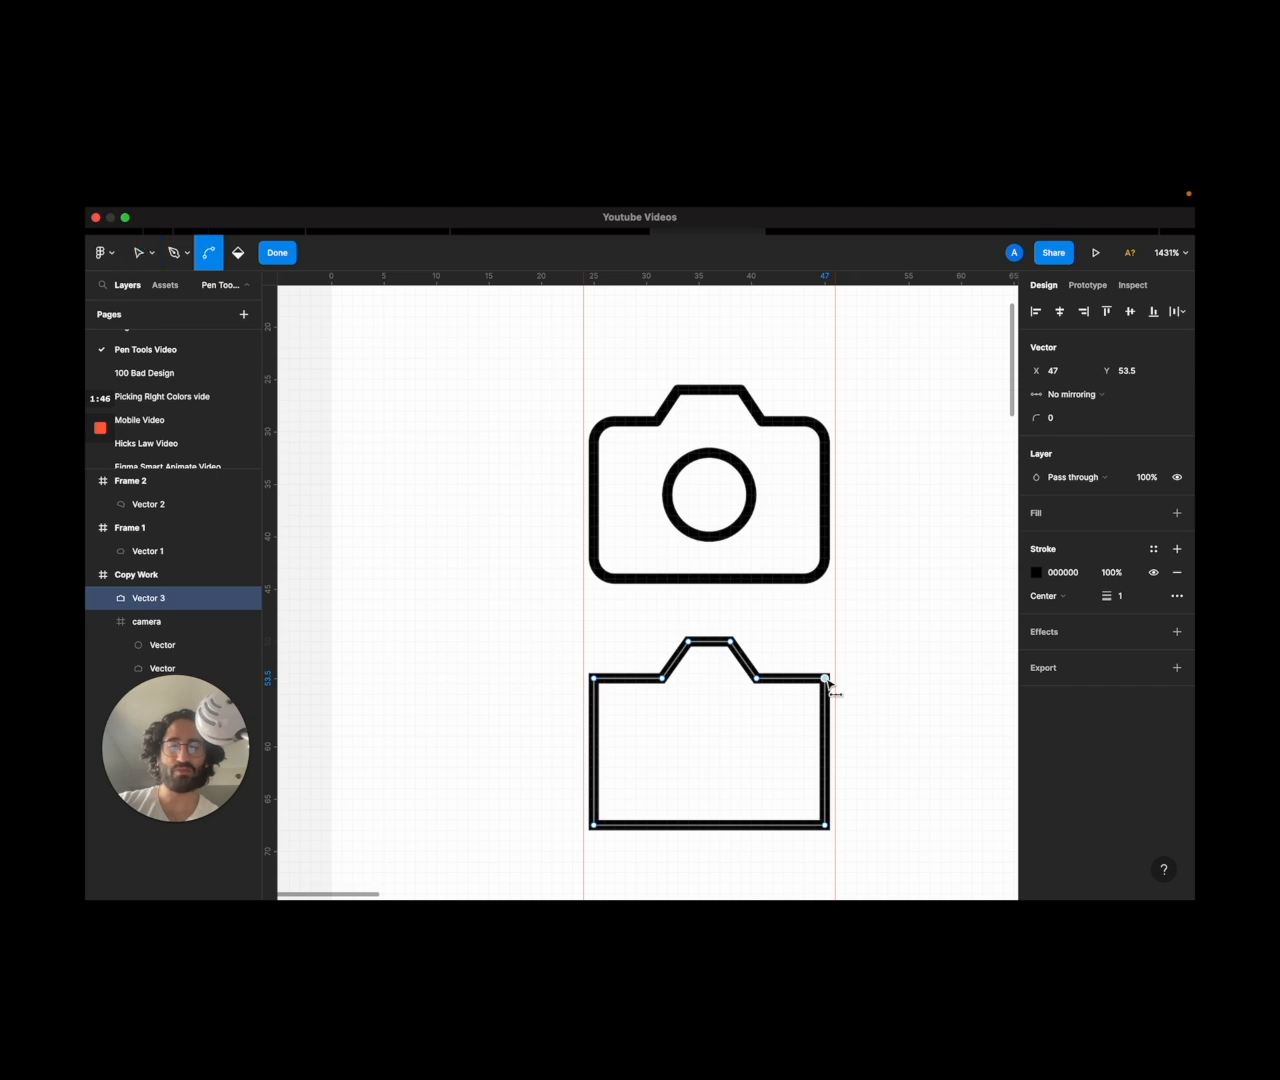
pyautogui.press('Cmd+z')
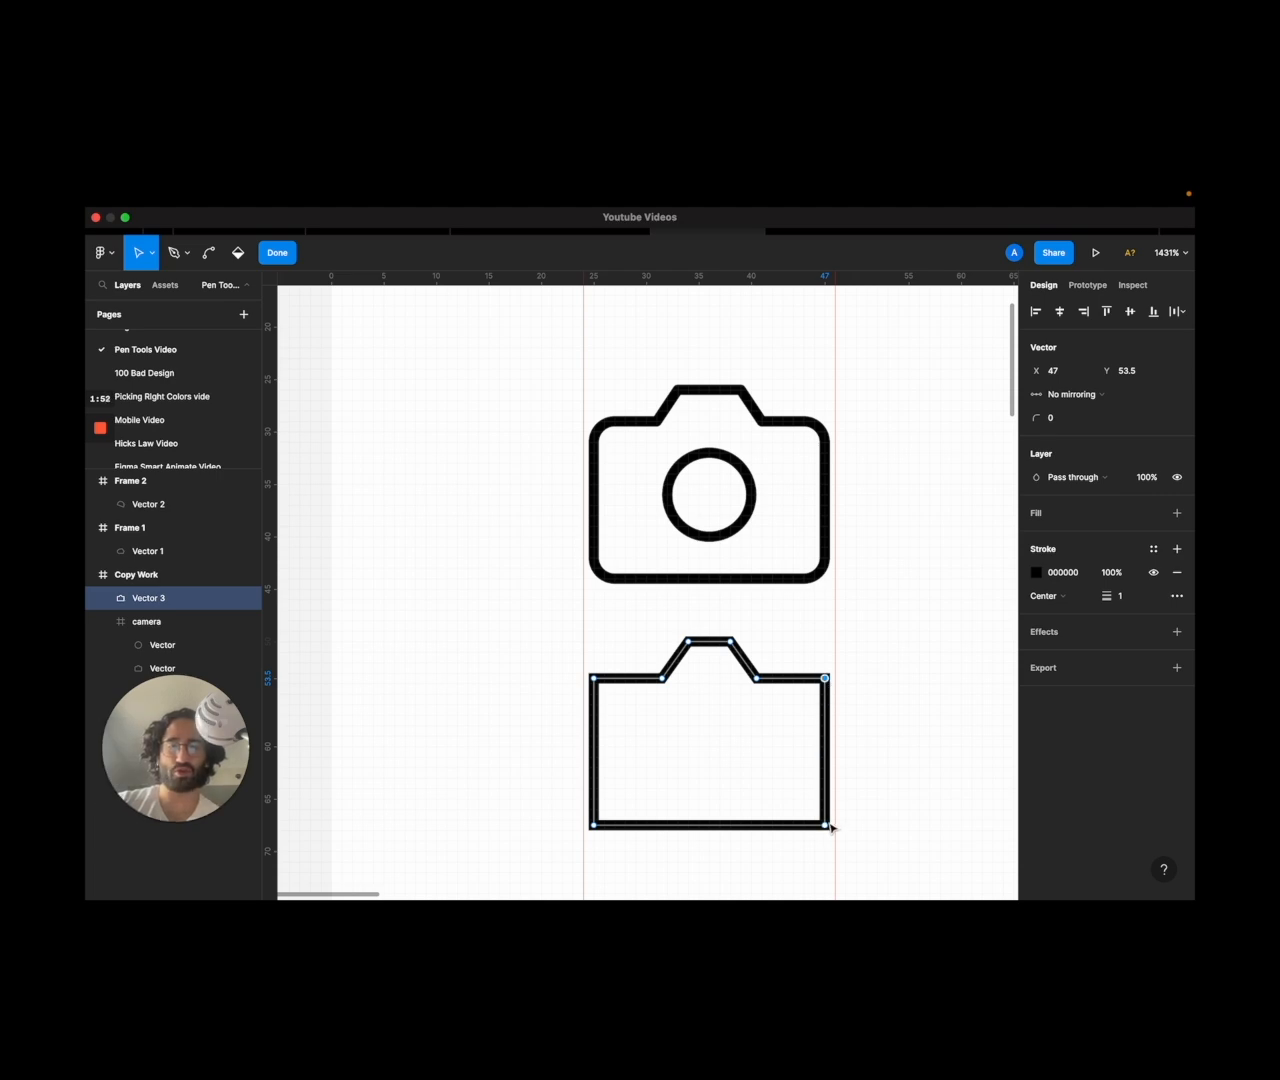
pyautogui.click(592, 852)
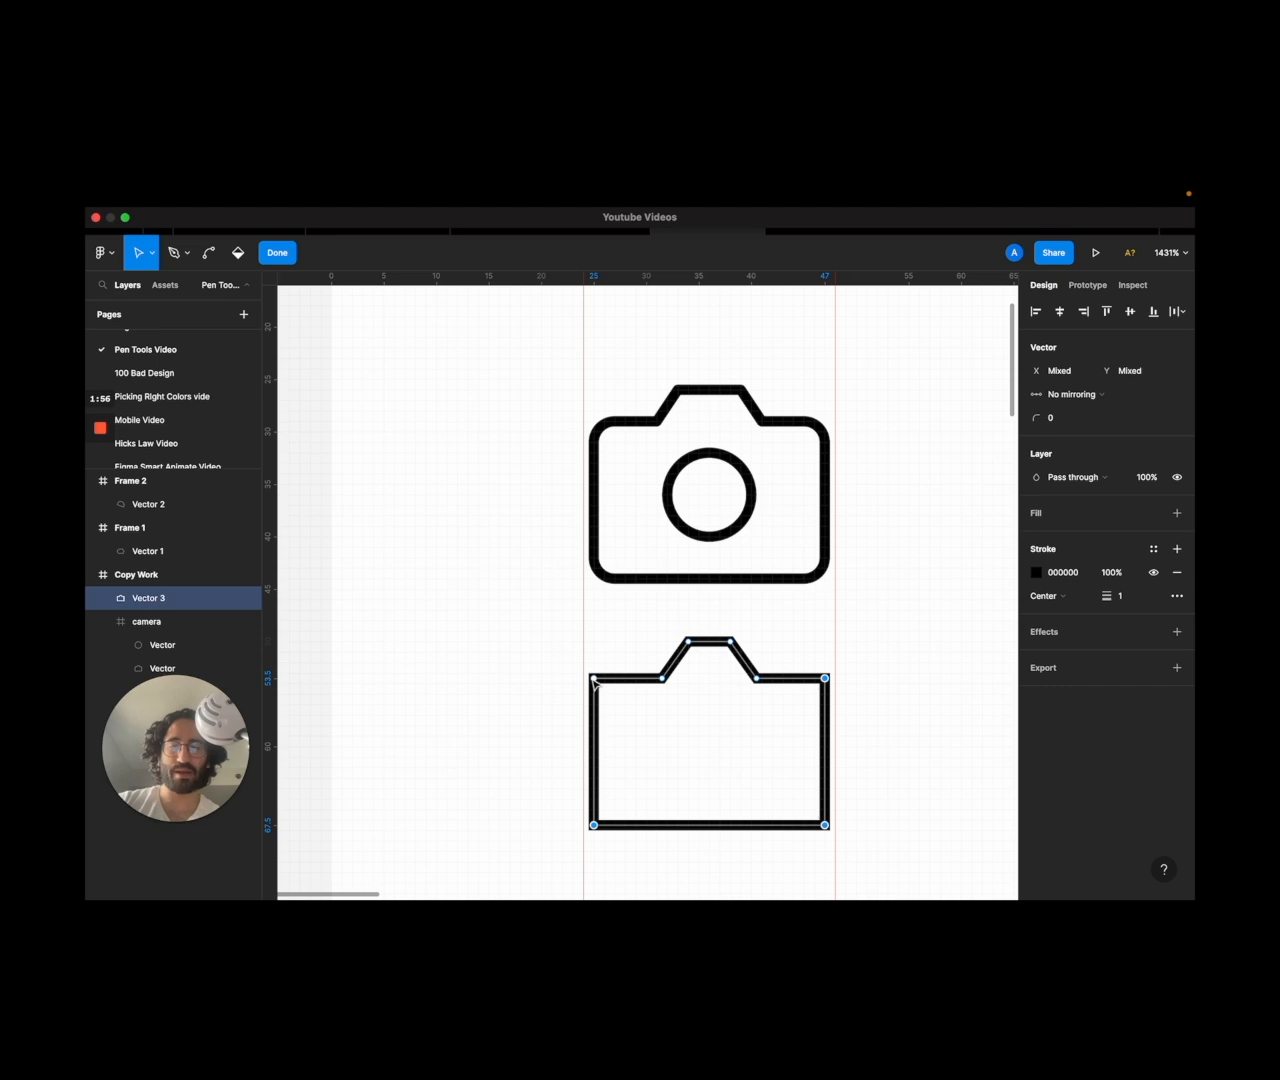
pyautogui.click(1056, 416)
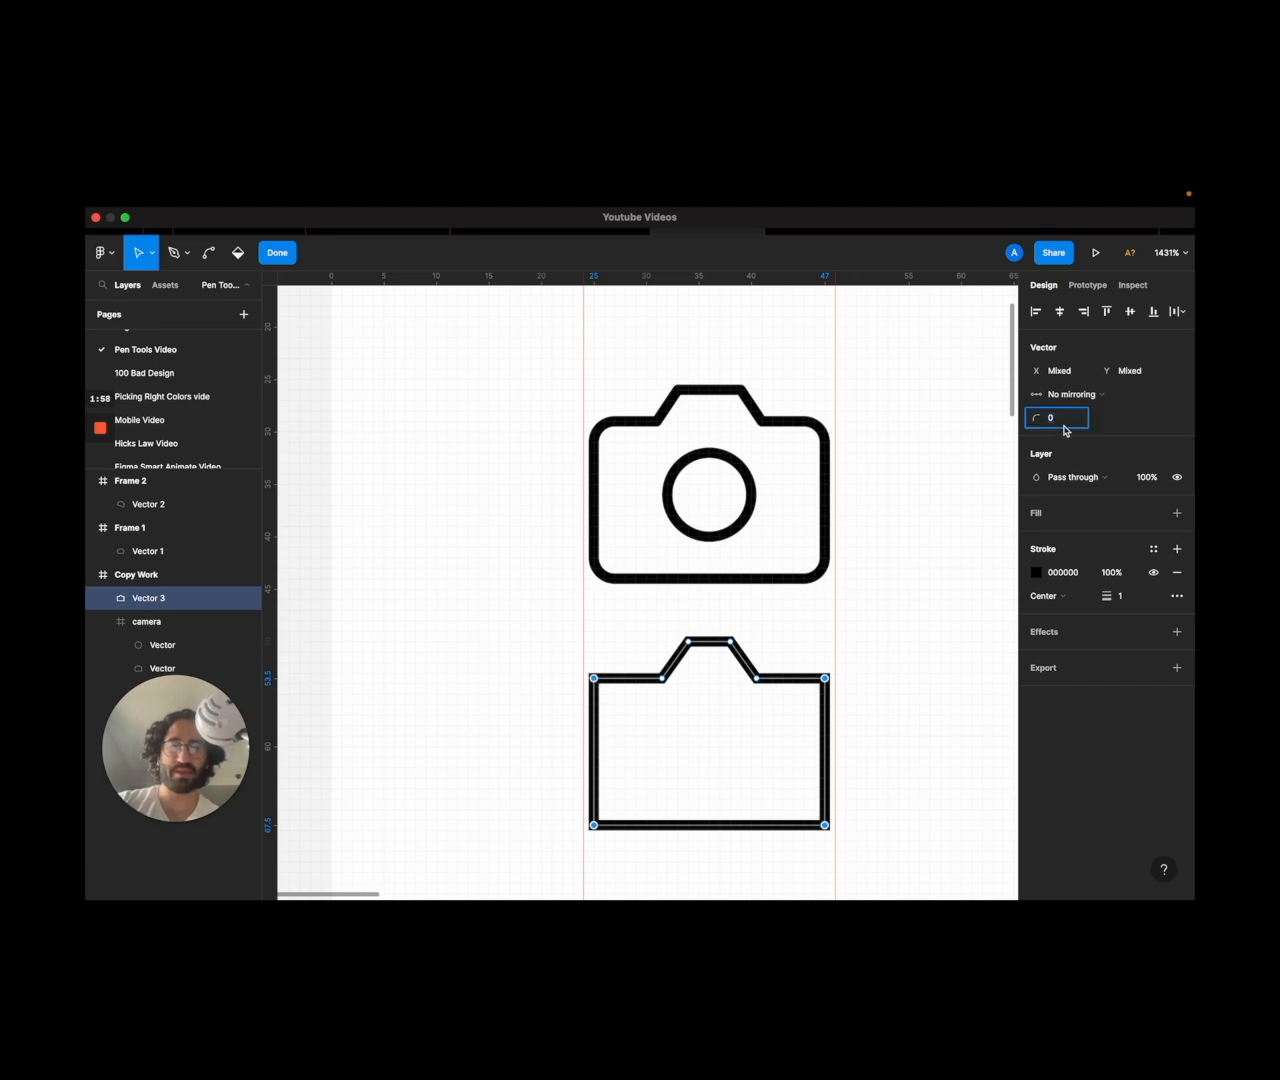
pyautogui.write('2')
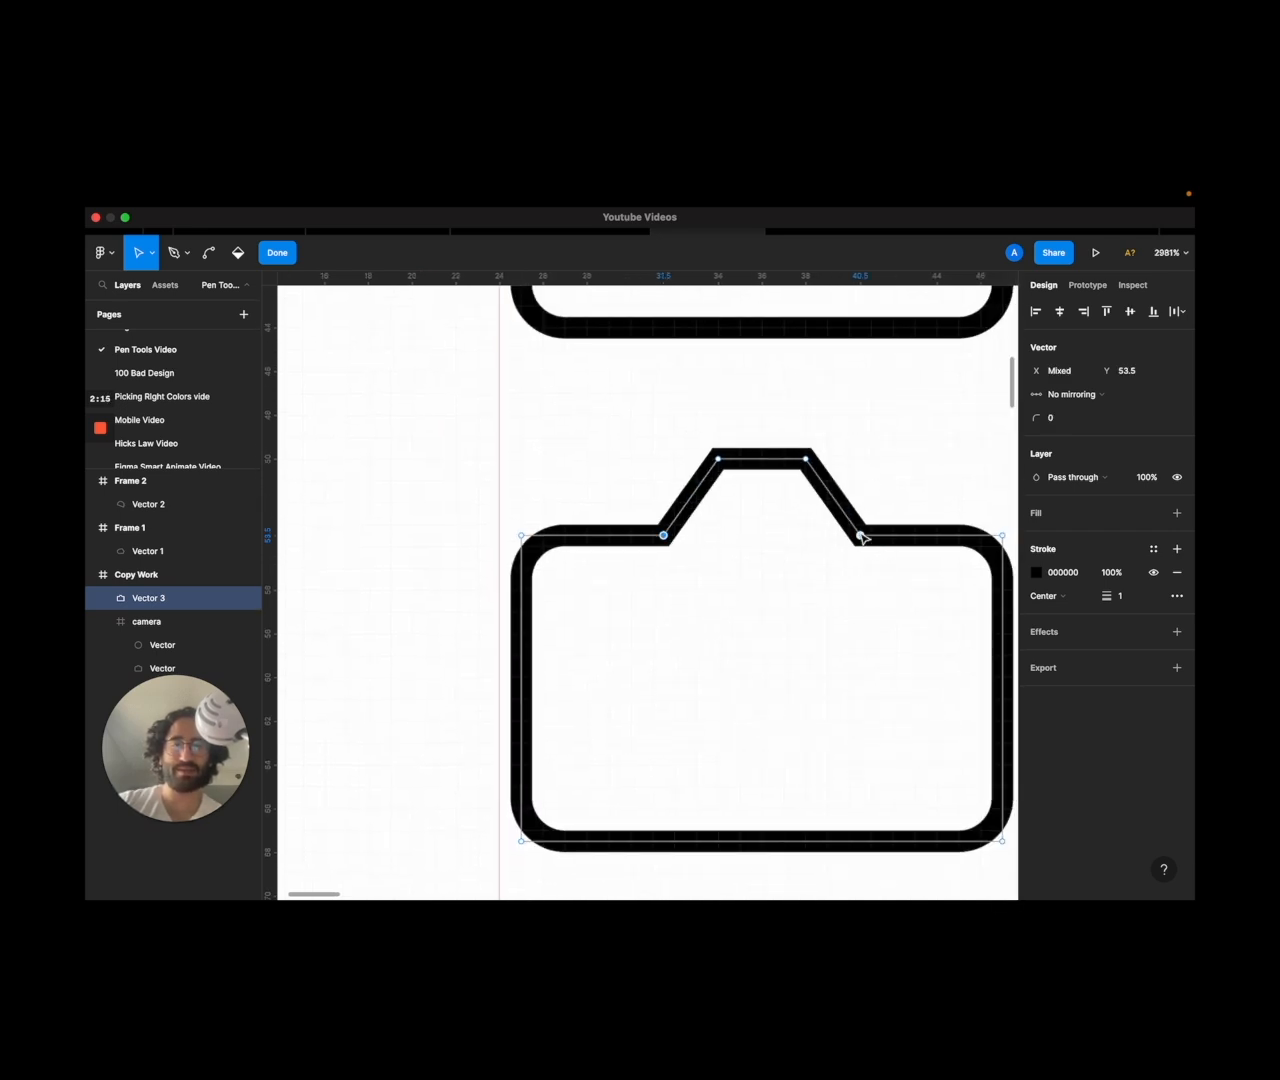
# Step: Set the stroke Join to Round in Advanced stroke settings
pyautogui.click(1176, 596)
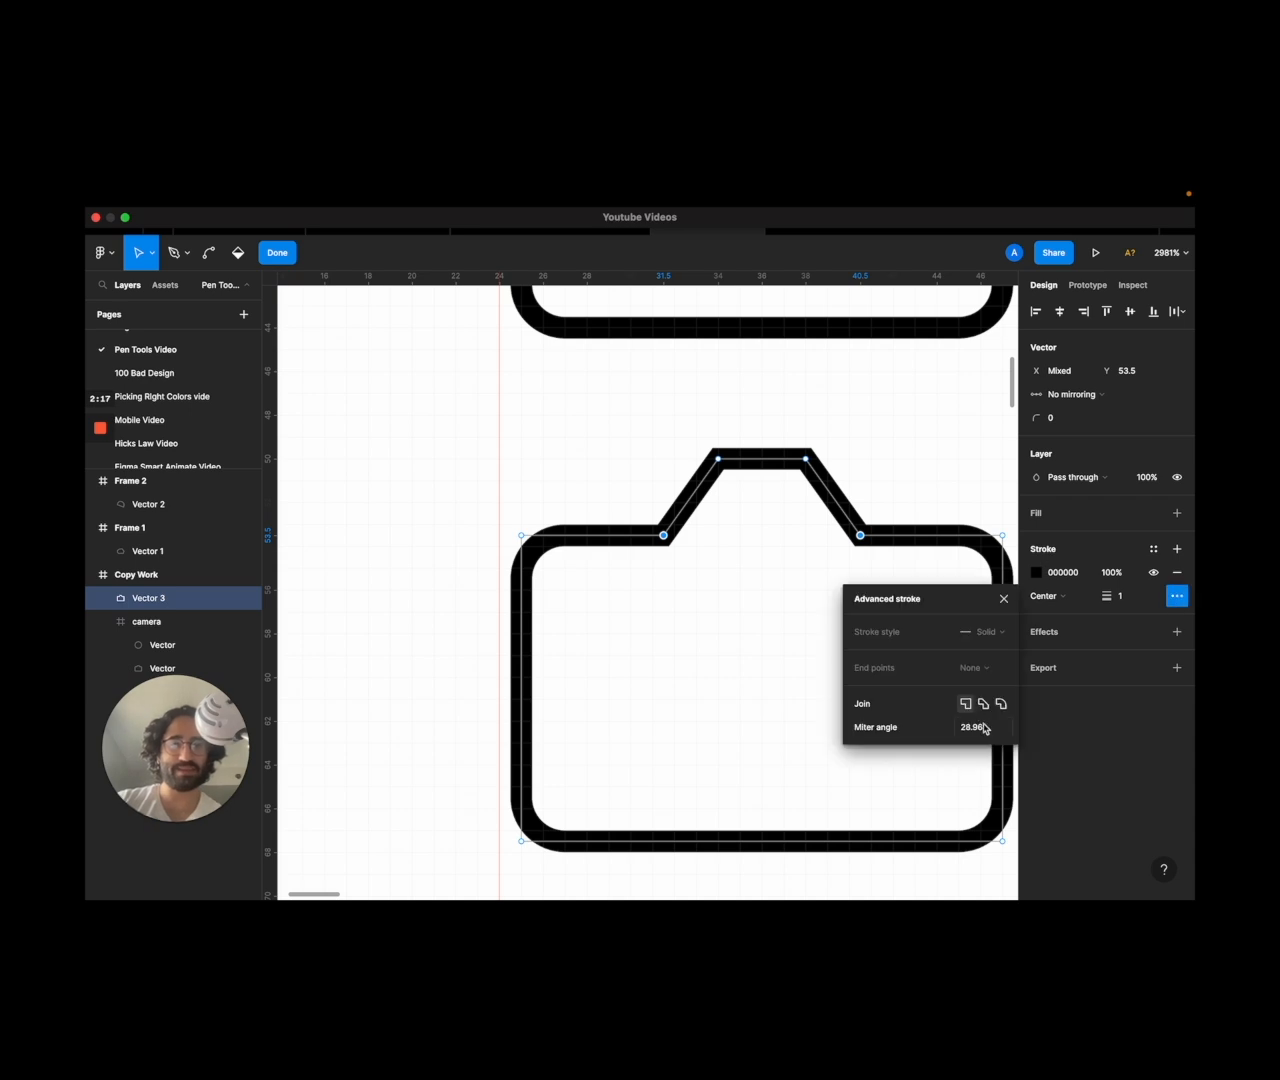
pyautogui.click(1000, 704)
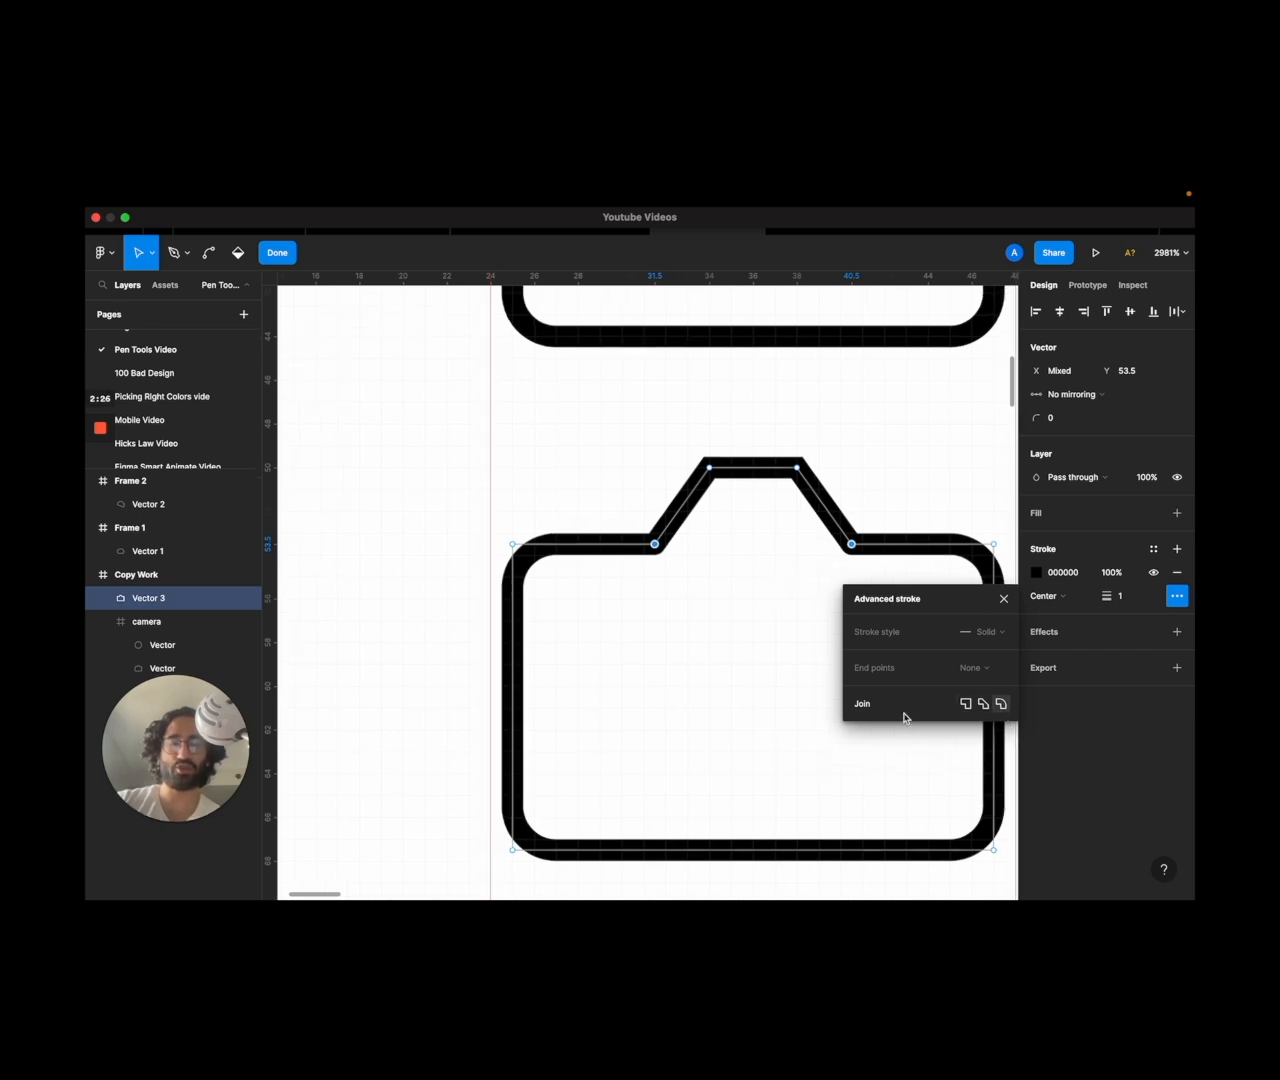
pyautogui.moveTo(964, 704)
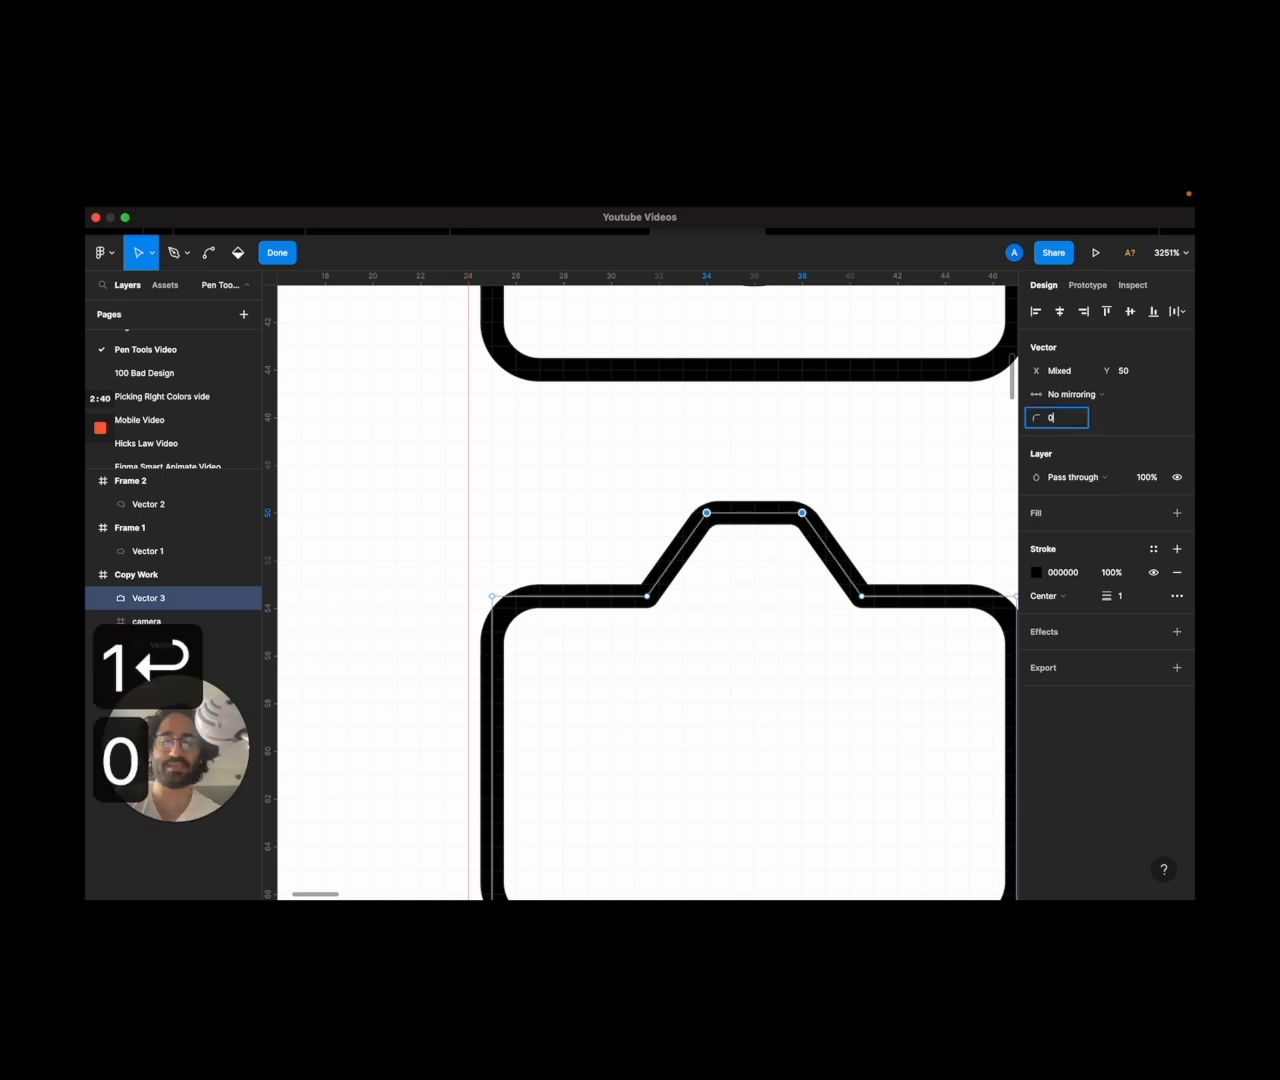
# Step: Give the viewfinder bump's points a corner radius of 0.5
pyautogui.write('0.5')
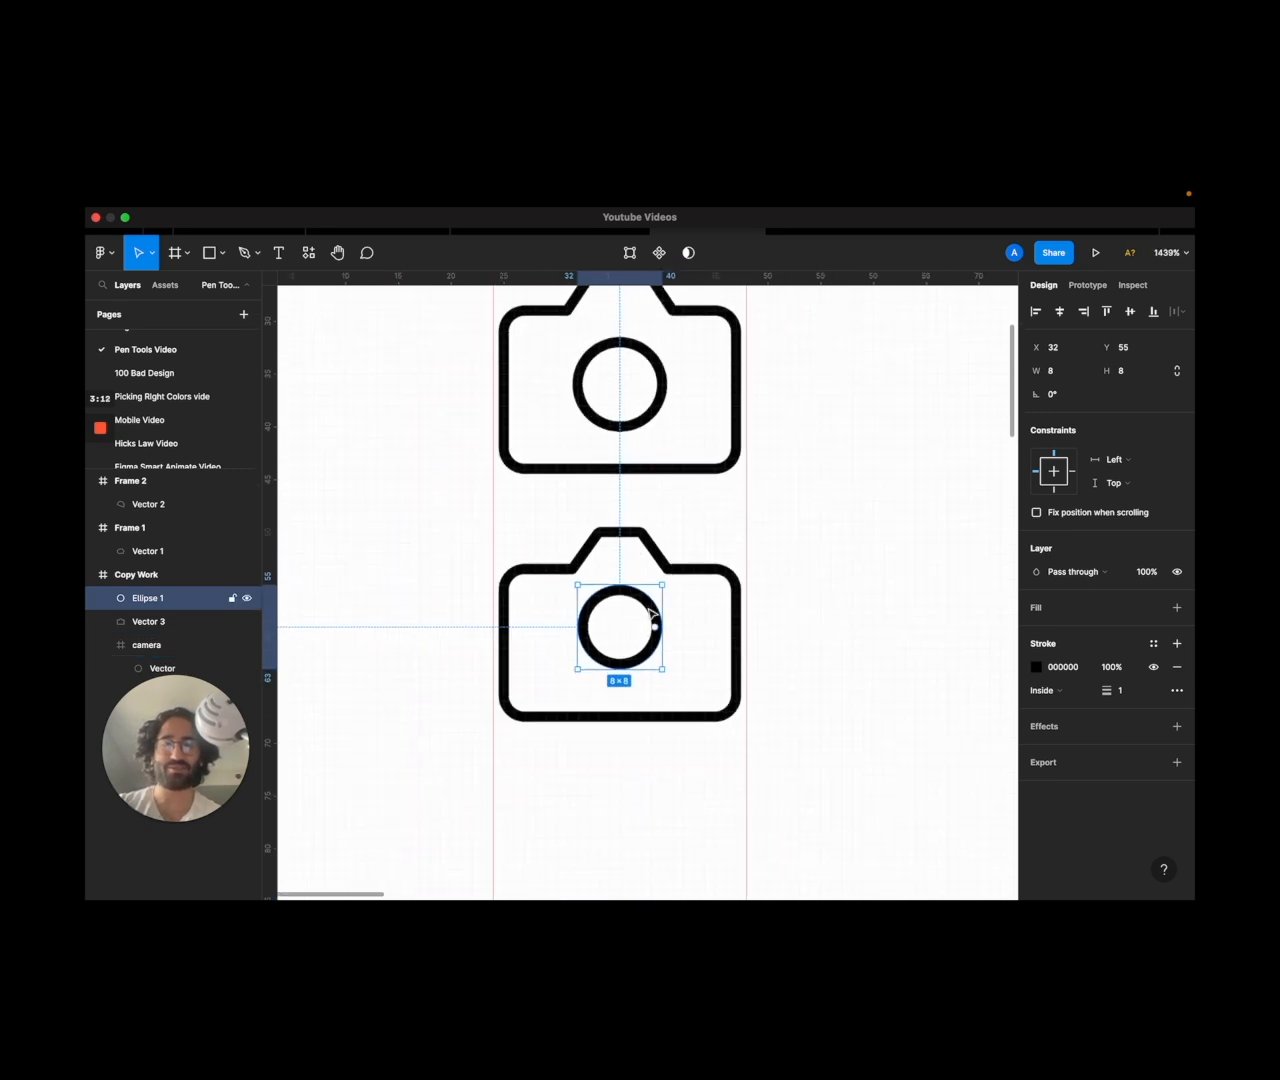
# Step: Position the lens circle at X 31.5, Y 55.5 inside the camera body
pyautogui.click(1124, 348)
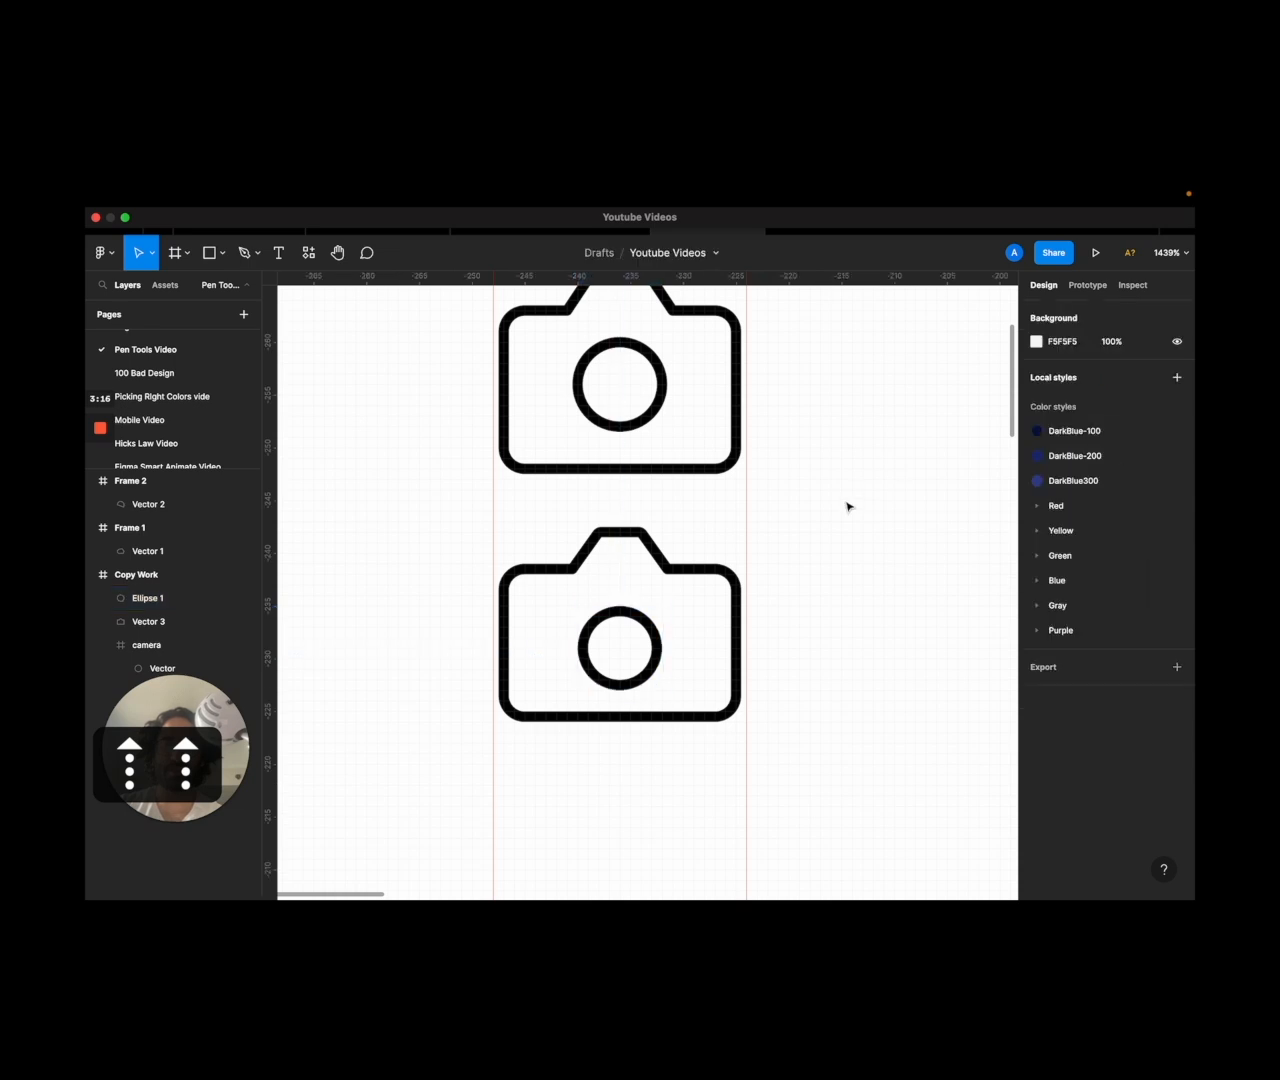
pyautogui.click(620, 648)
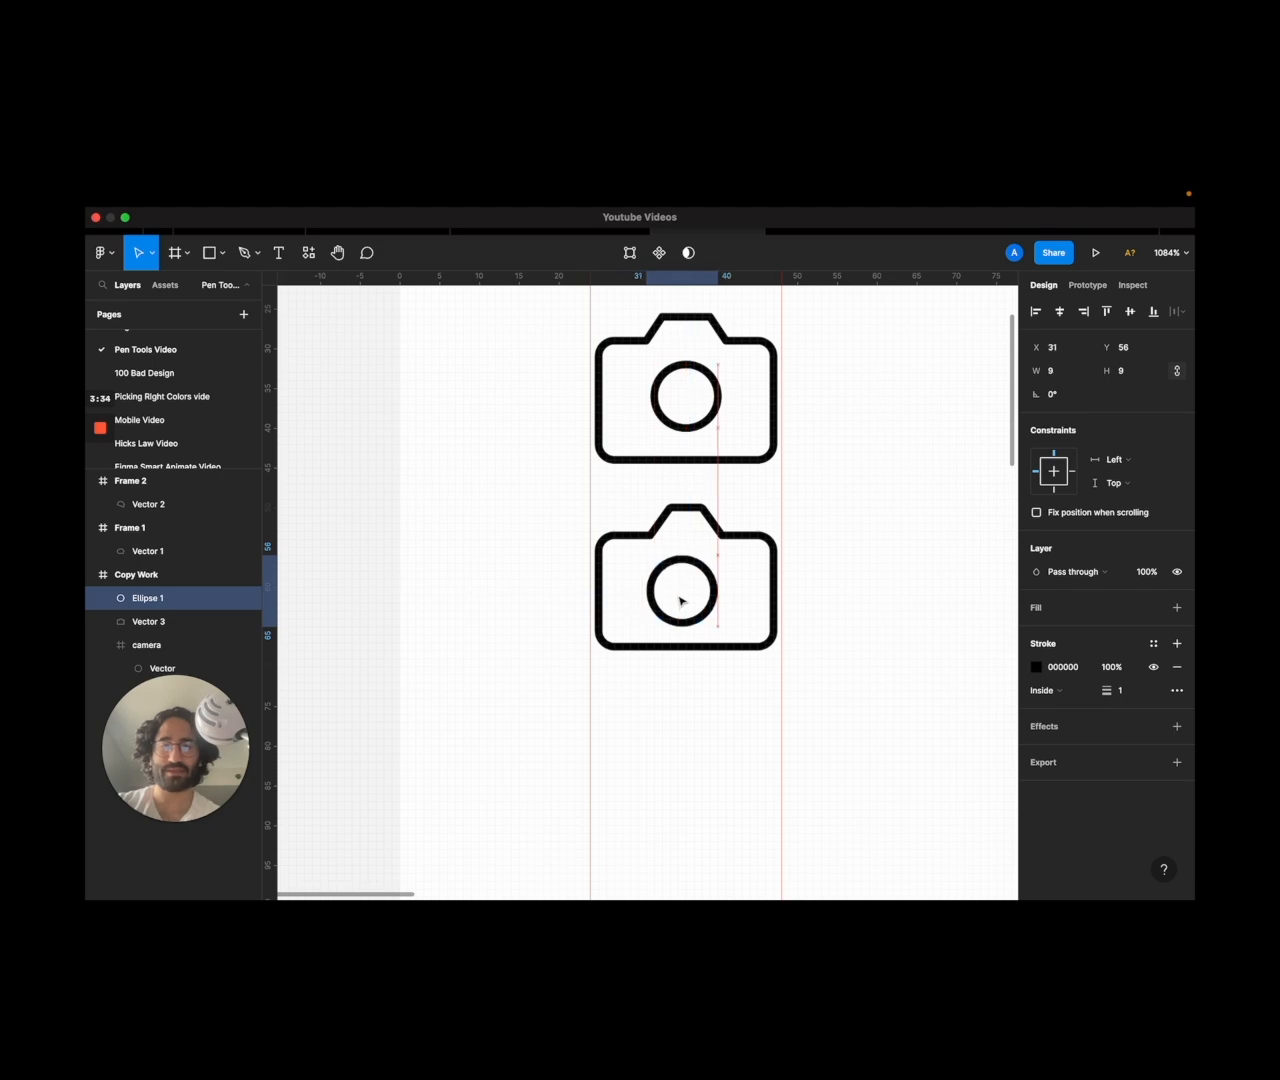
pyautogui.click(684, 590)
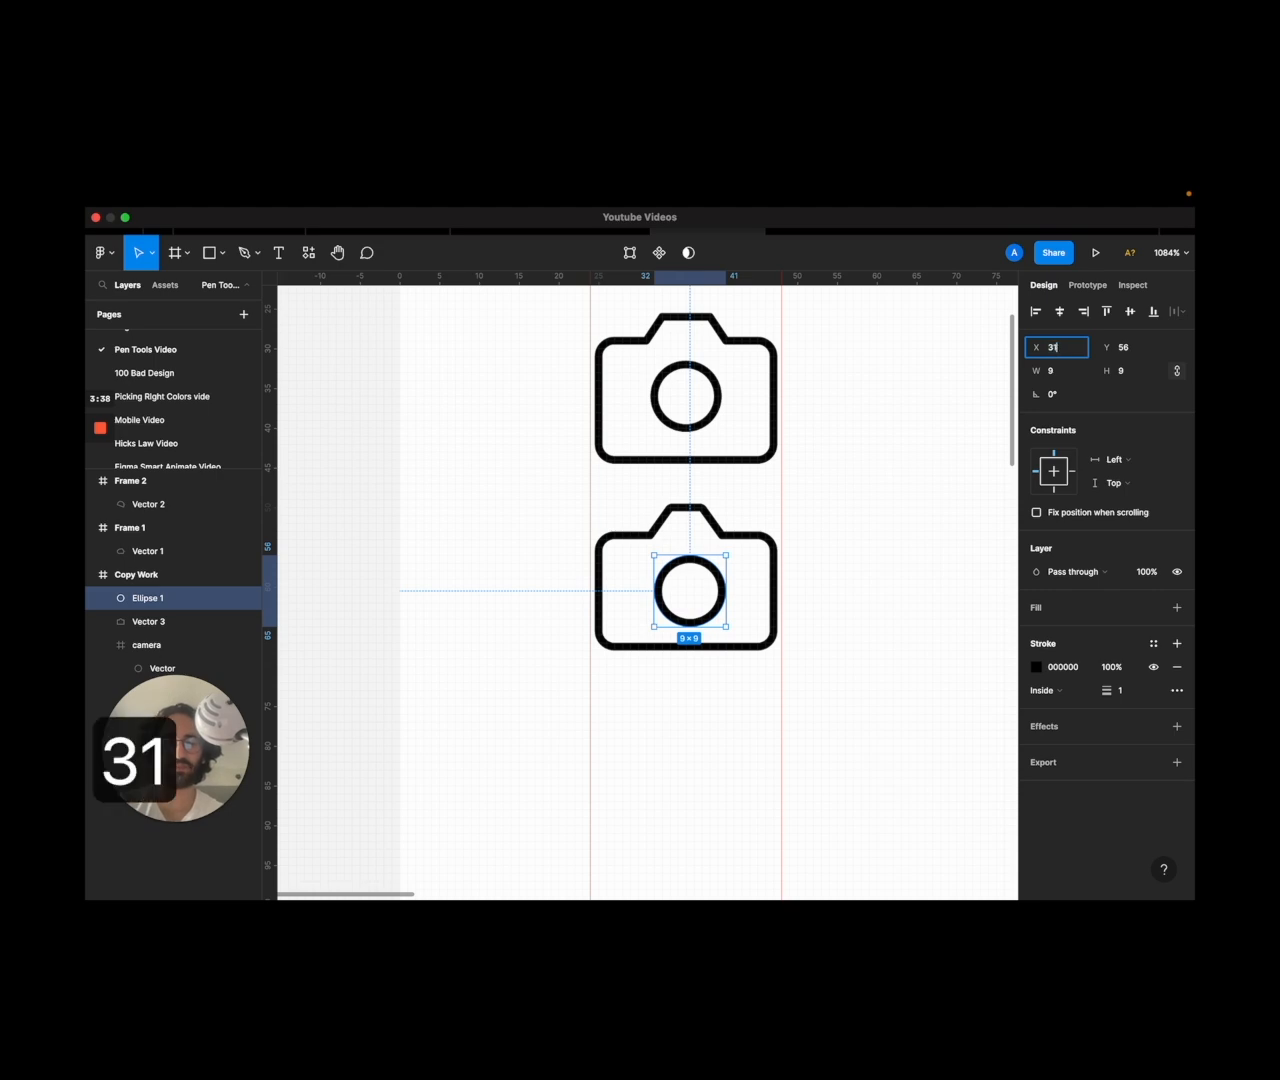
pyautogui.write('31.5')
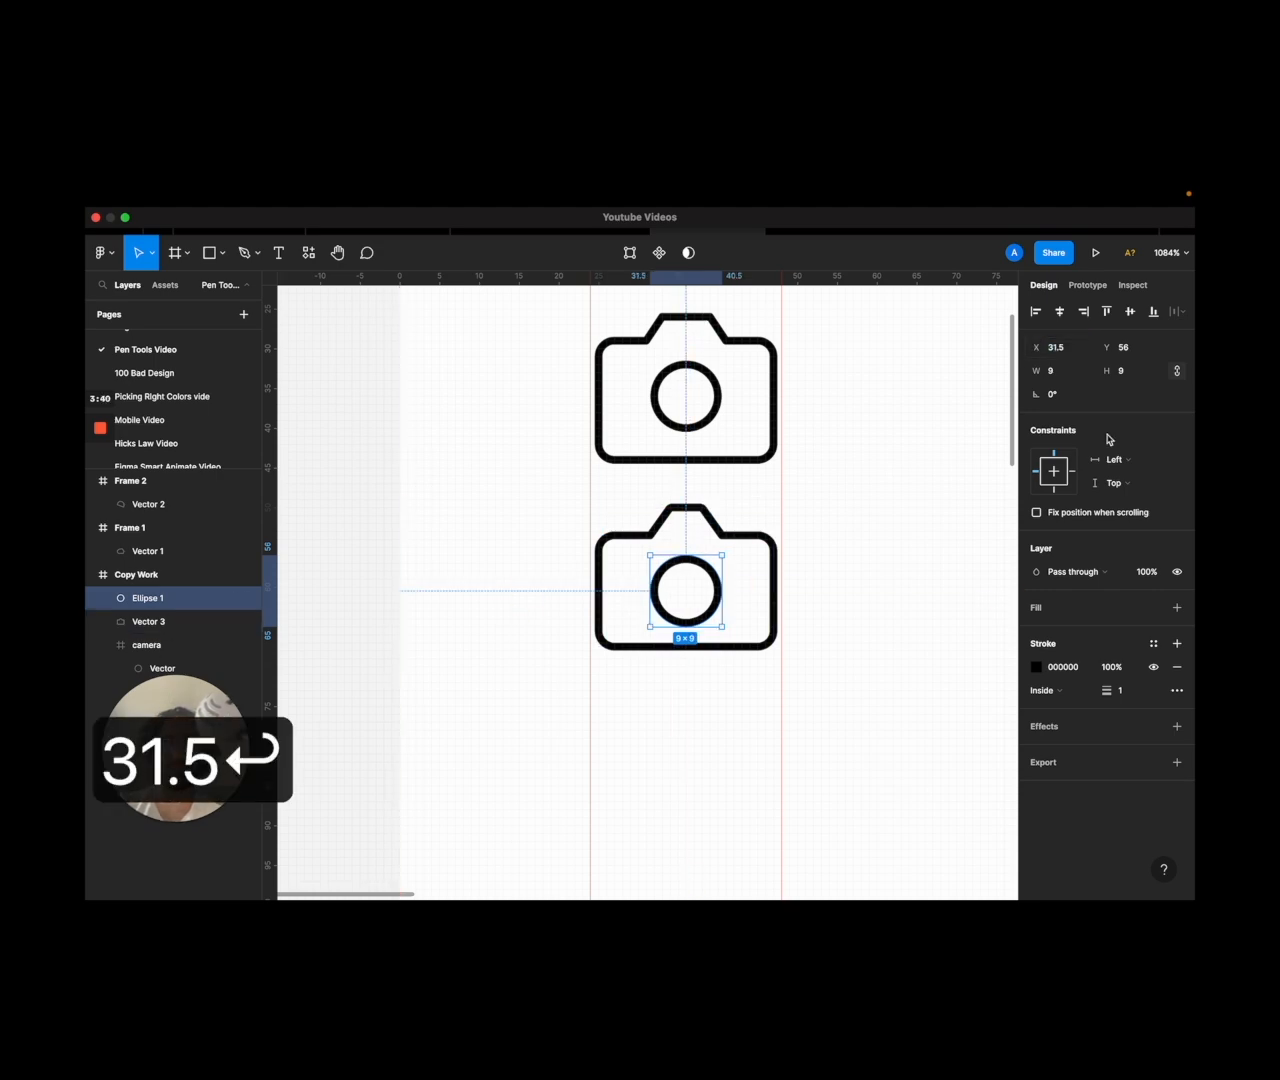
pyautogui.write('55.5')
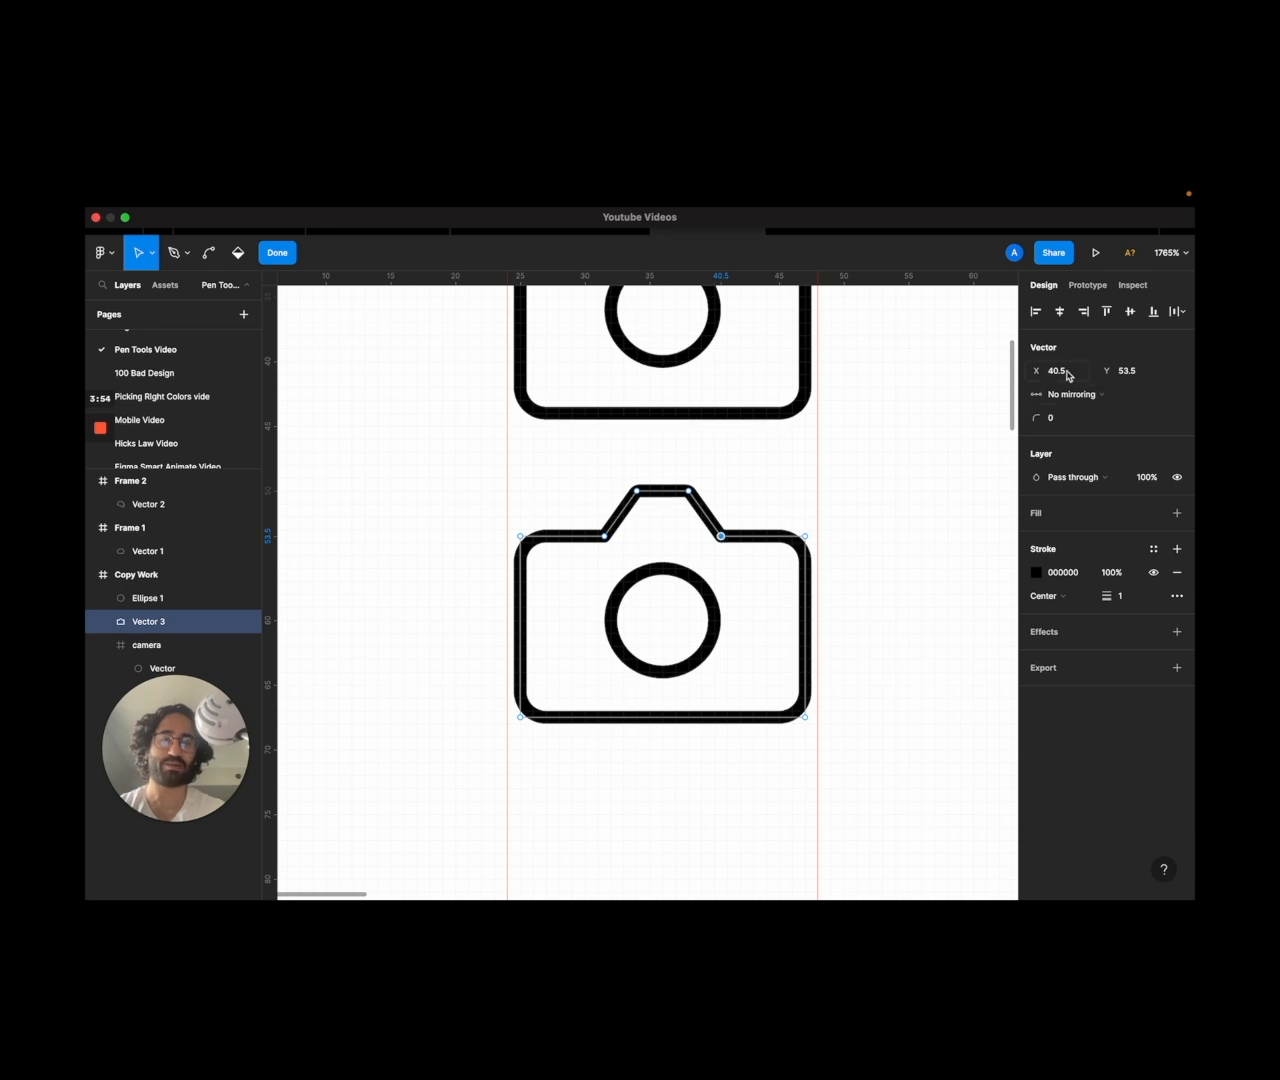
# Step: Move the bump's top points to X 39.5 and X 31
pyautogui.write('39.5')
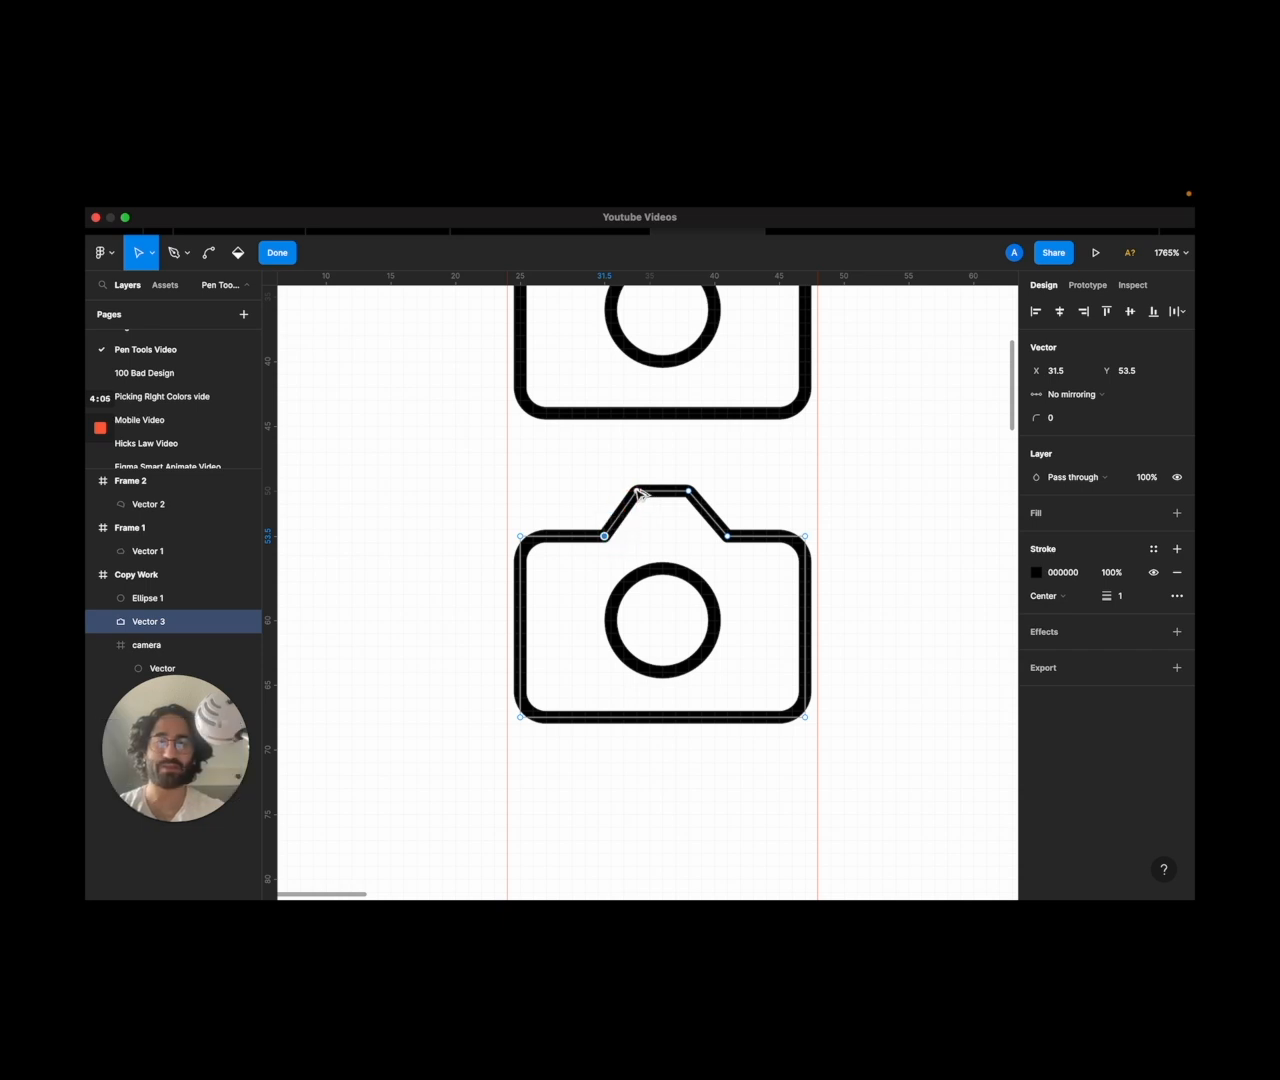
pyautogui.write('31')
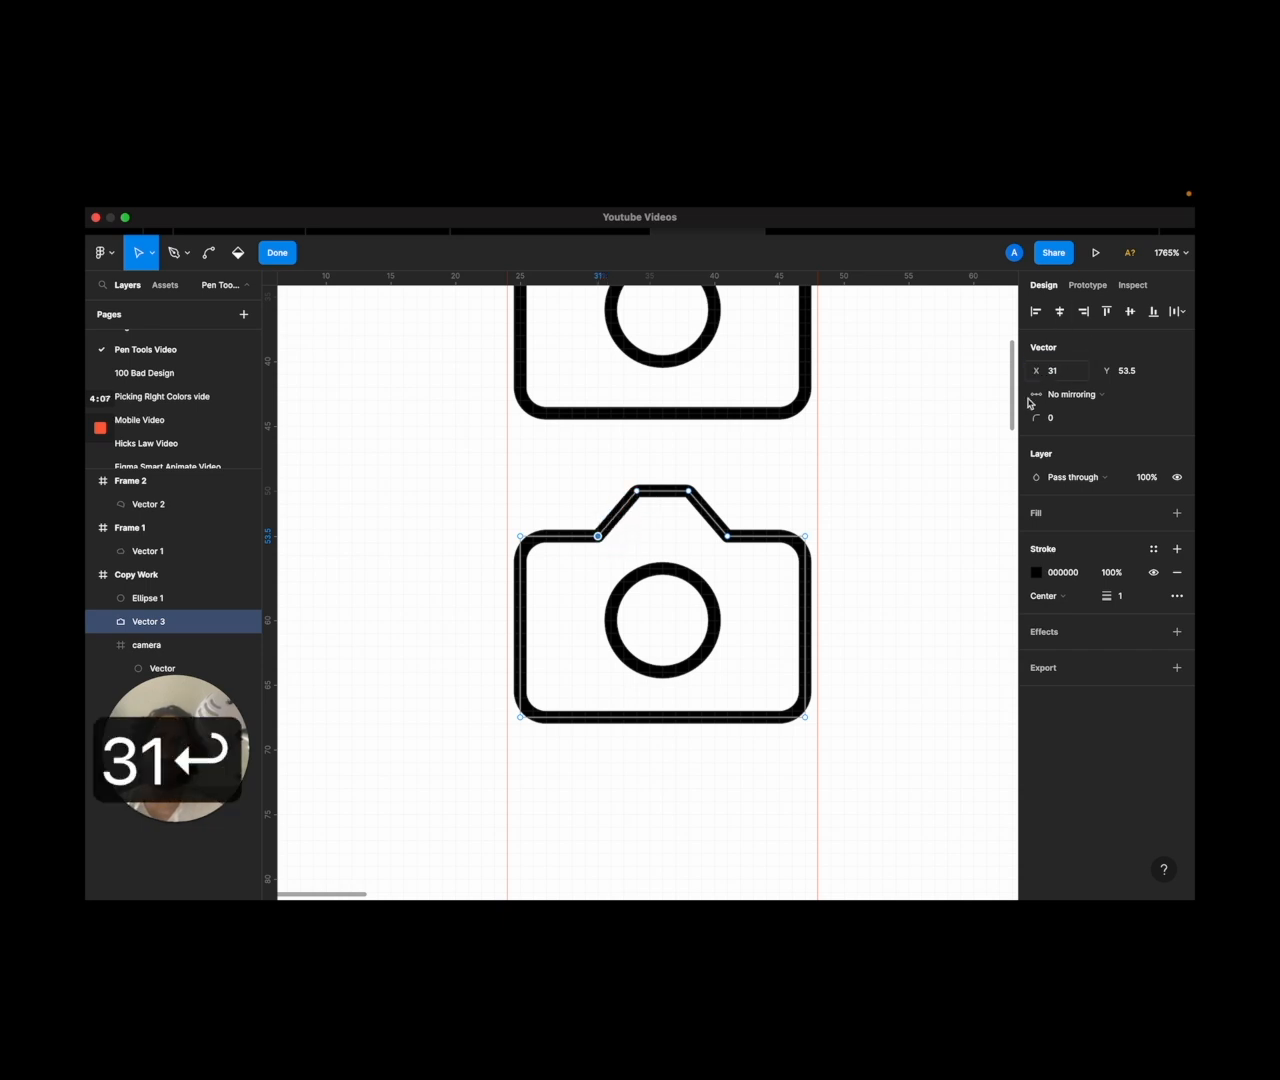